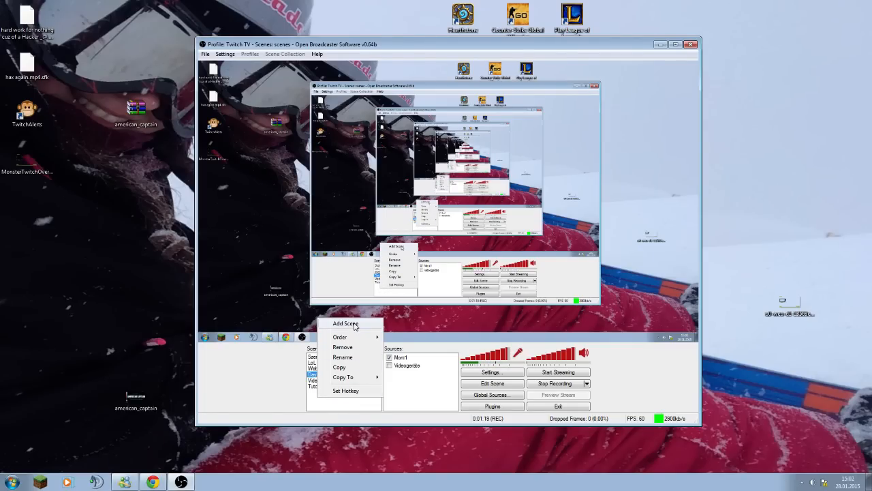
Add a scene named Tutorial2 after the name 'Tutorial' is rejected as a duplicate.
click(346, 323)
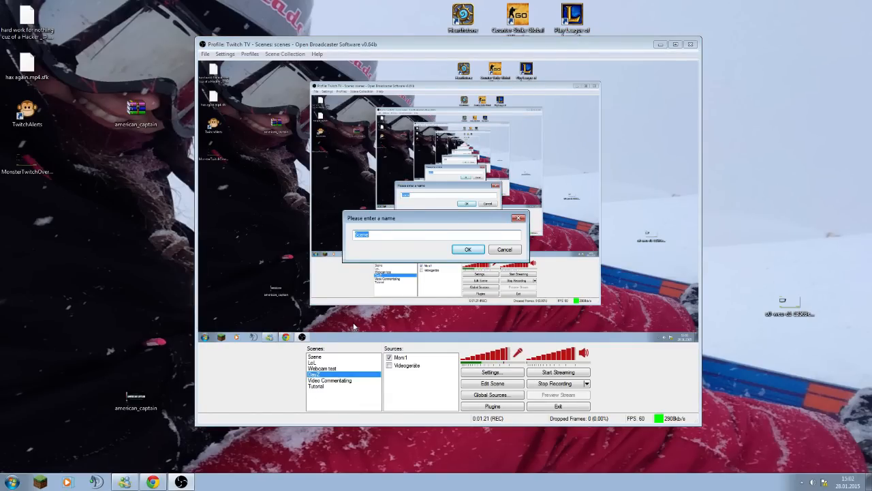
text(Tutorial)
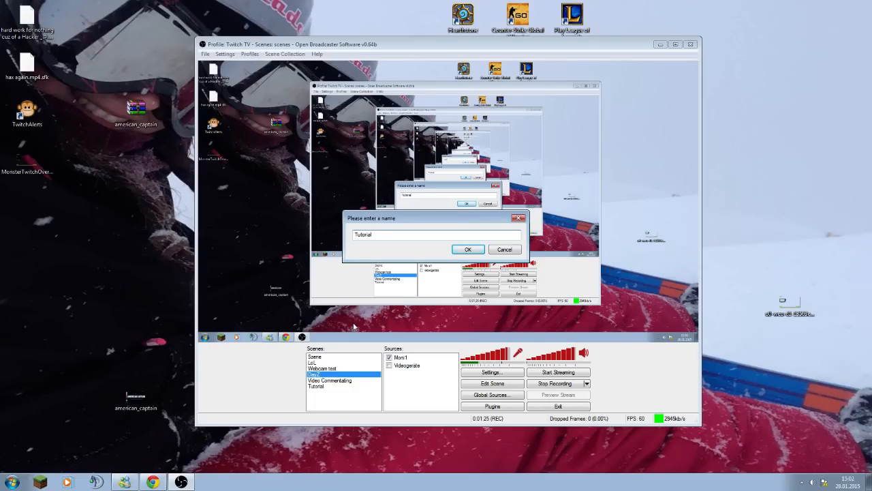
click(468, 248)
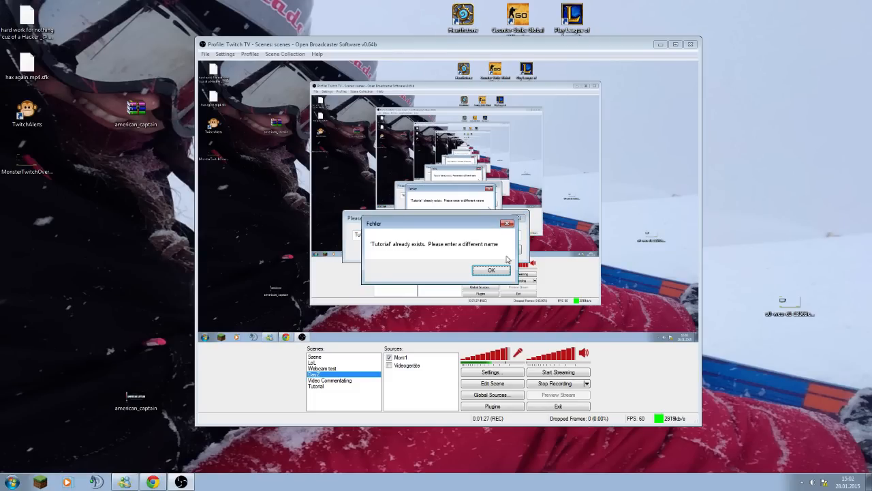
click(491, 270)
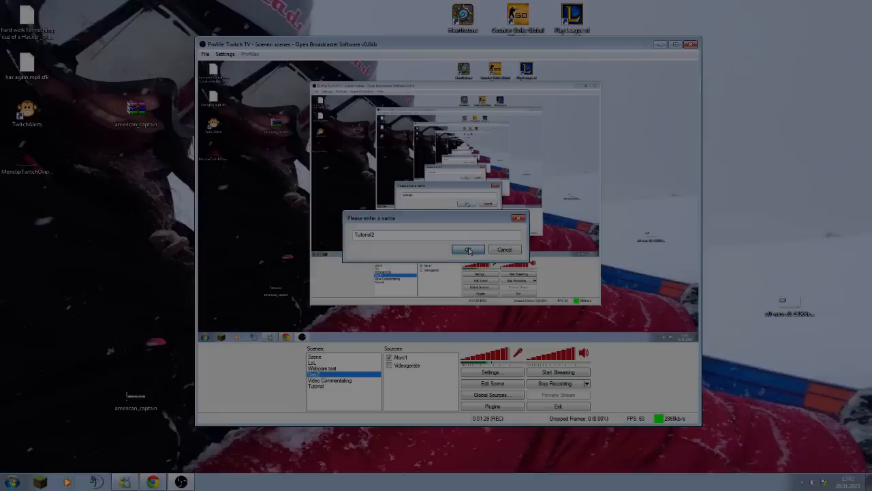
click(468, 249)
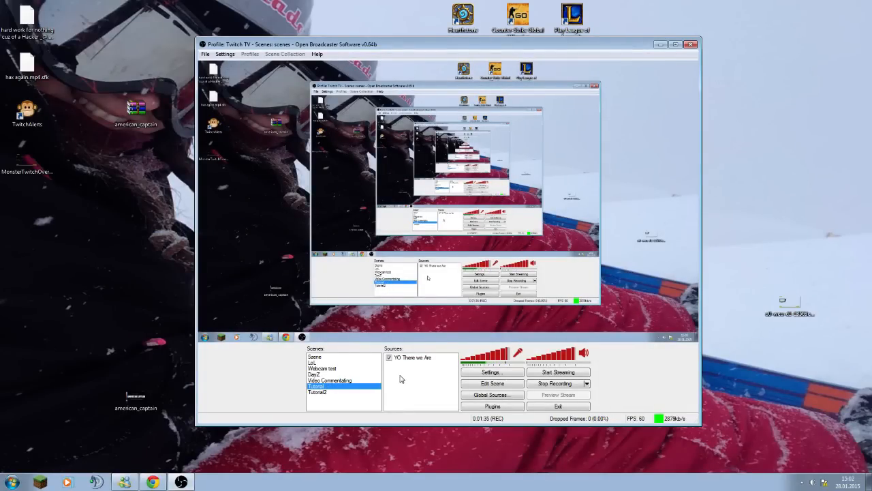
mouse_move(381, 381)
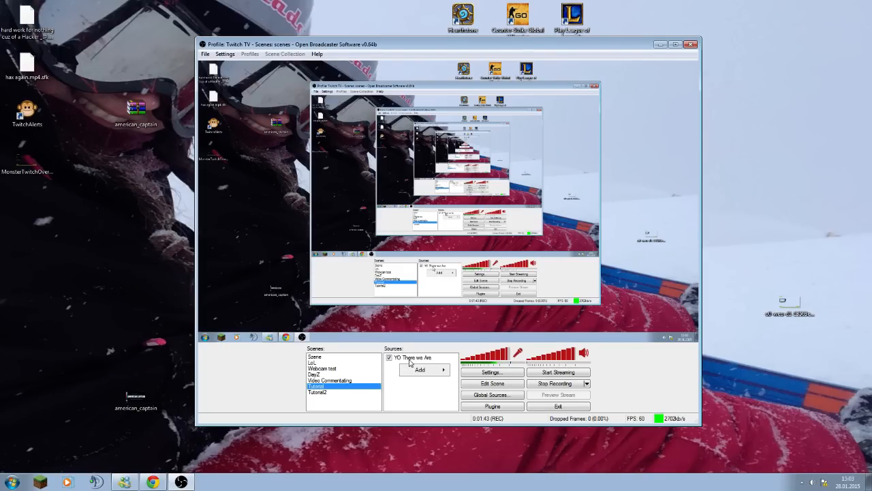
click(420, 369)
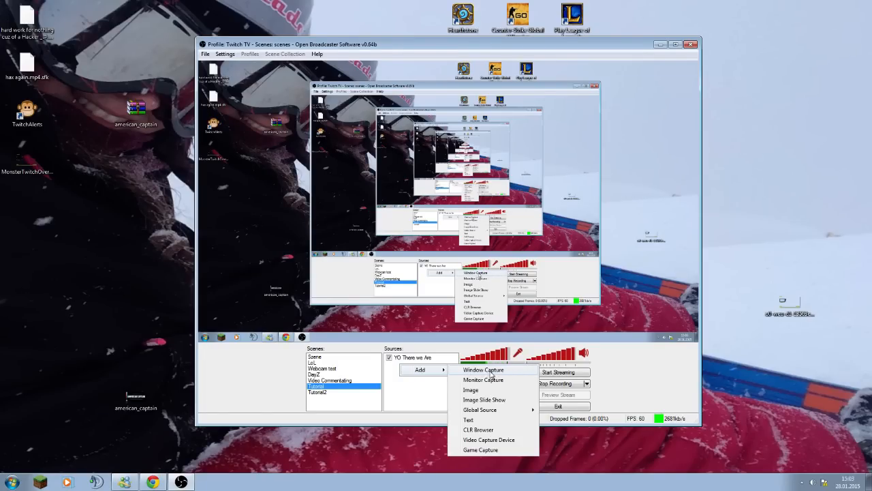
mouse_move(471, 390)
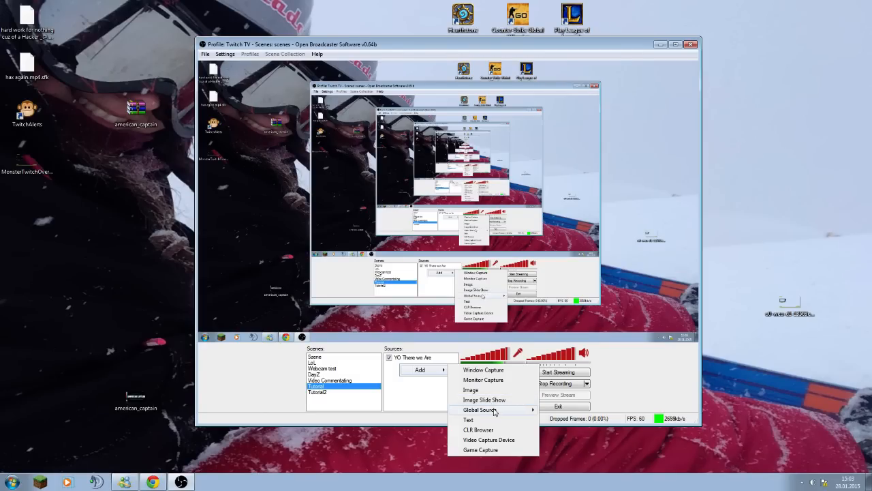
mouse_move(481, 430)
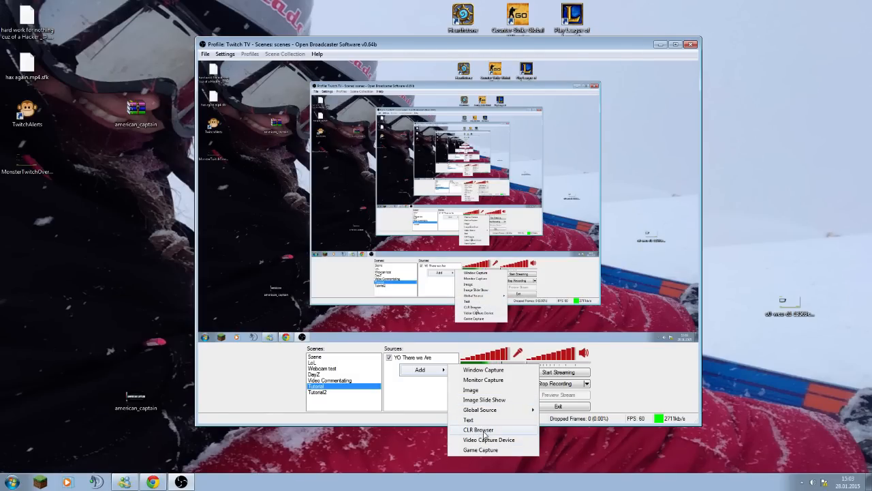
mouse_move(498, 443)
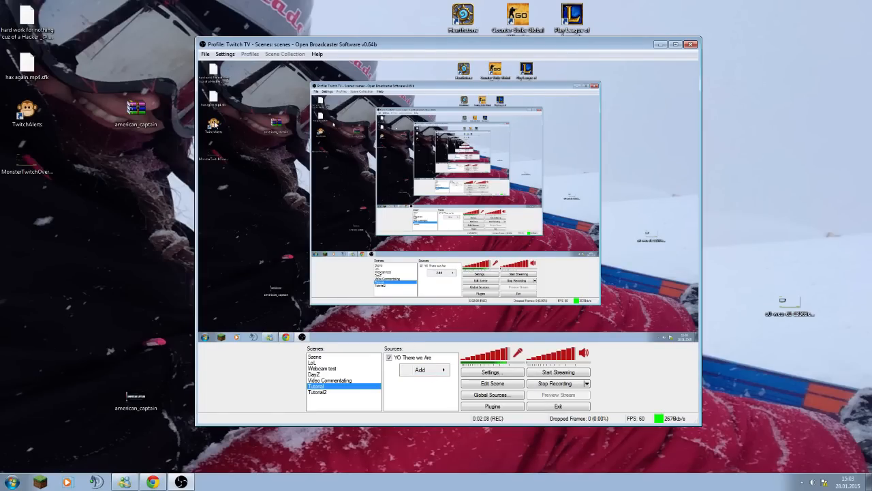
mouse_move(457, 378)
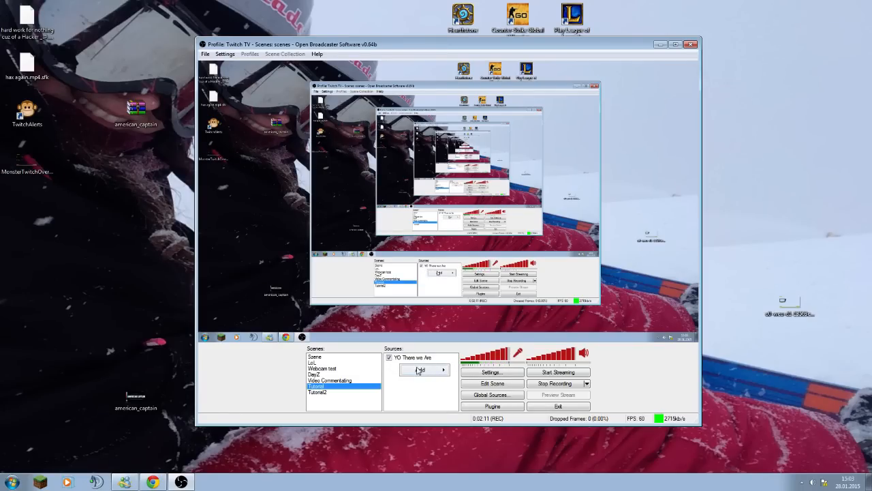
Add a monitor capture source named 'Whatever' and confirm its monitor settings.
click(422, 369)
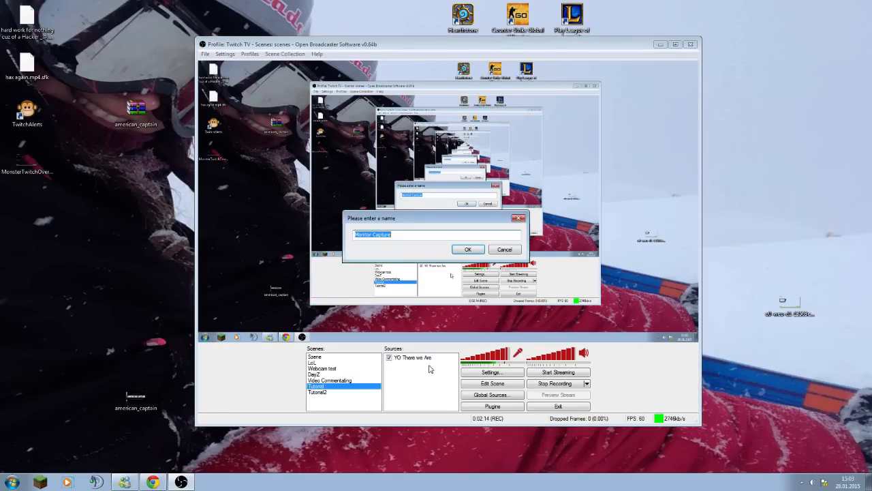
text(Wh)
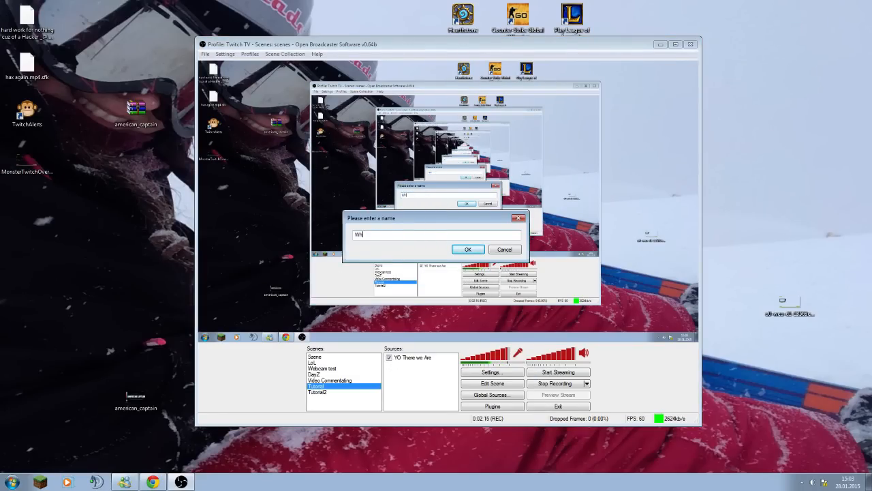
click(467, 249)
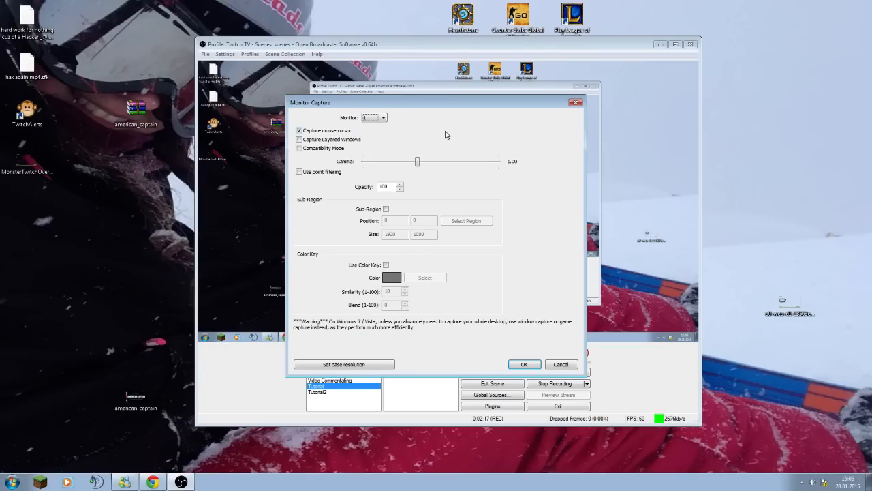
click(384, 117)
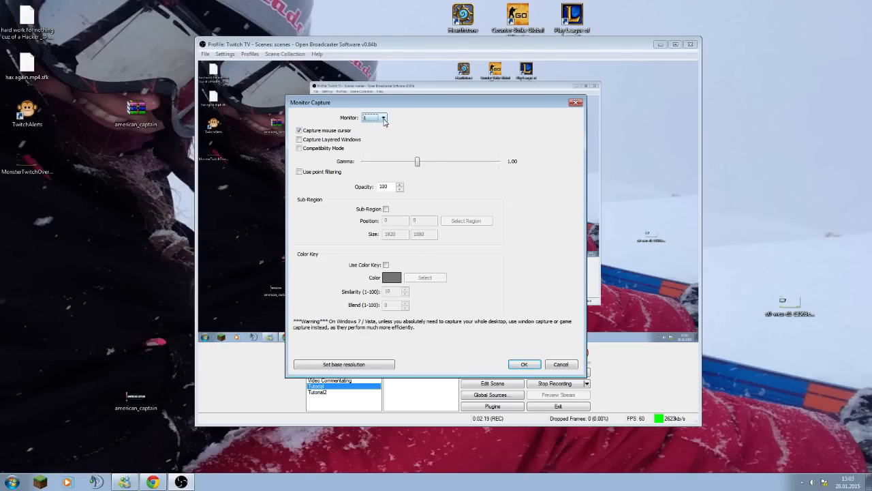
click(385, 117)
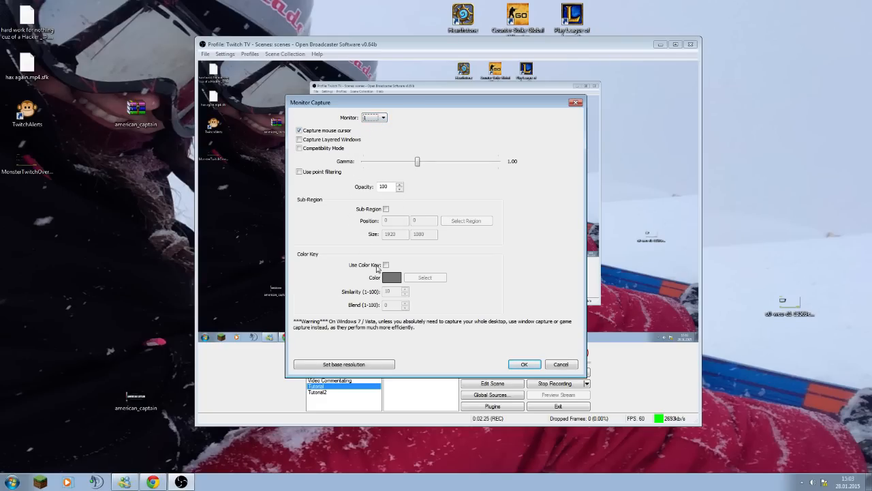
click(524, 363)
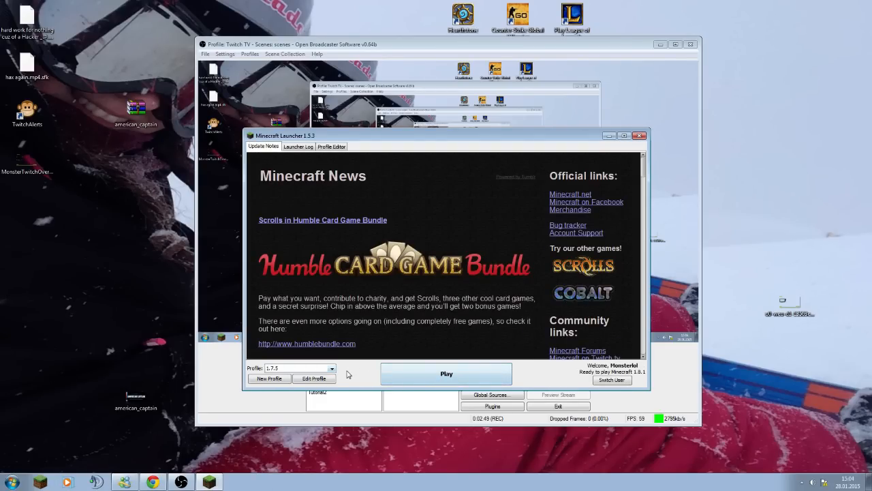
Start Minecraft with Play in the launcher.
click(446, 373)
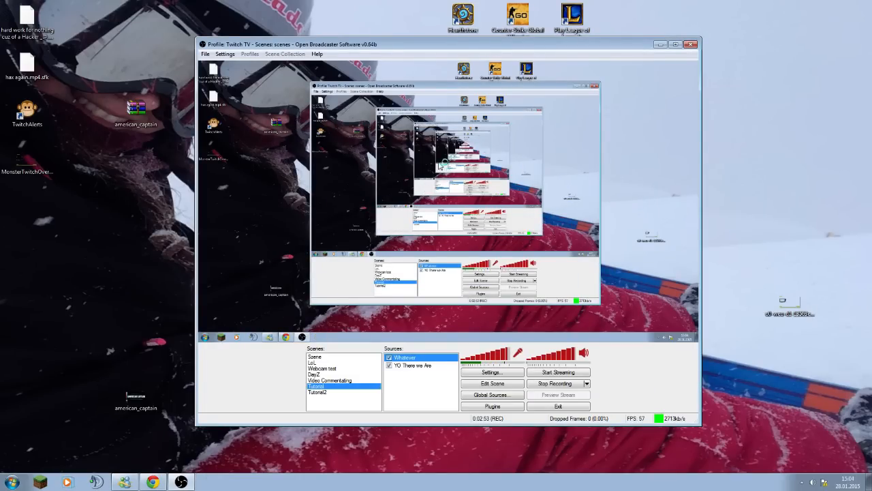
mouse_move(484, 75)
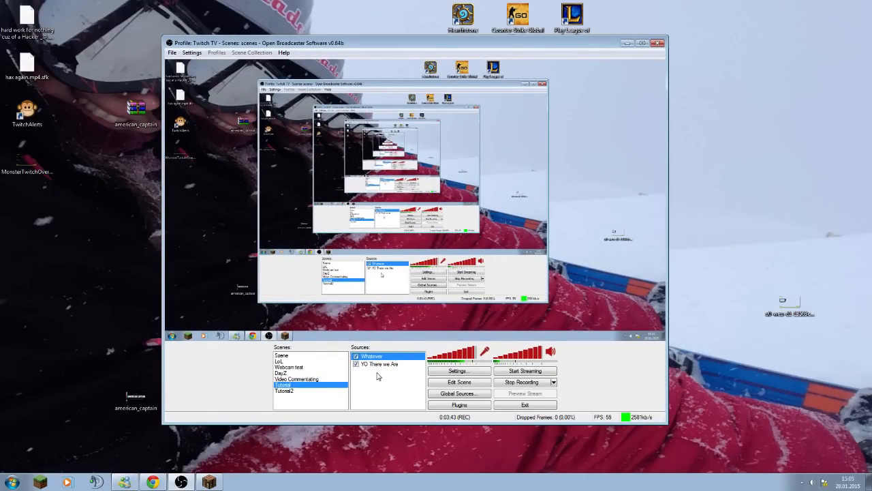
Add a game capture source named Minecraft targeting the [javaw]: Minecraft 1.8.1 window.
click(397, 378)
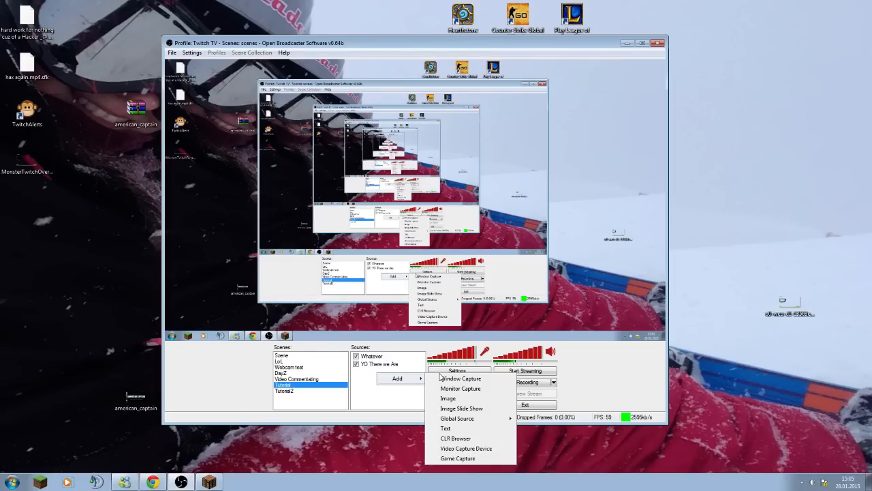
click(457, 458)
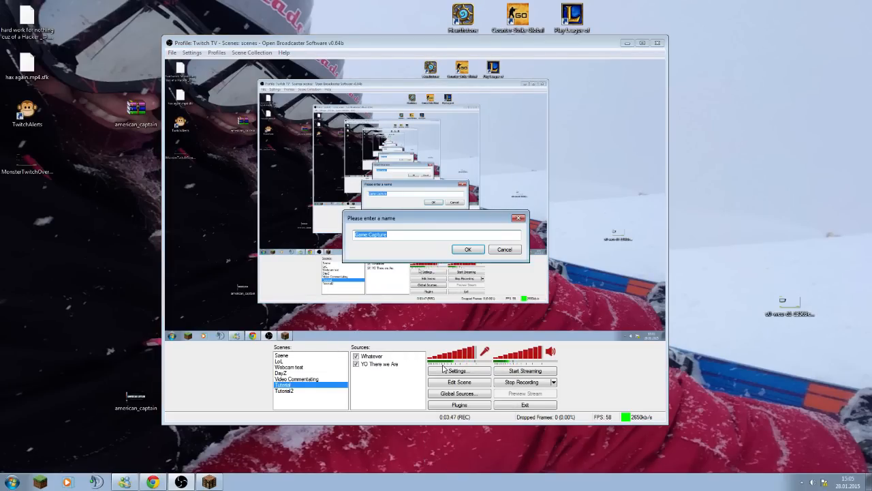
text(Minecraft)
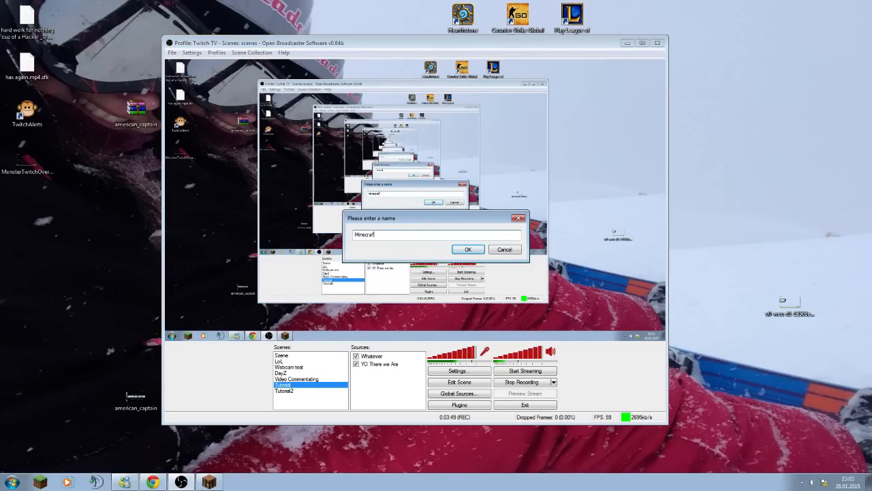
click(467, 249)
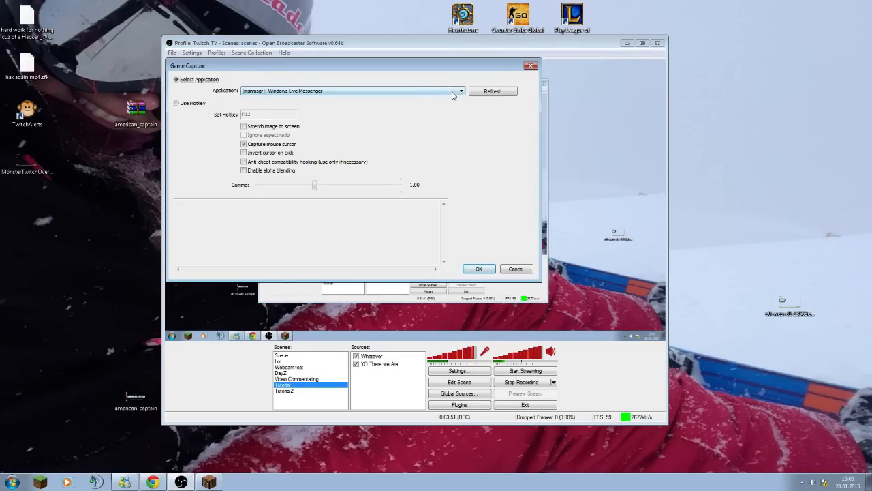
click(461, 91)
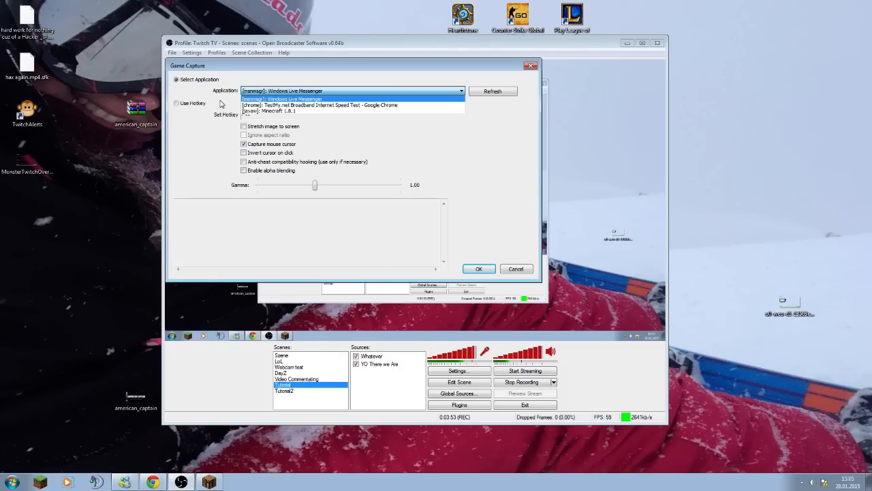
mouse_move(271, 111)
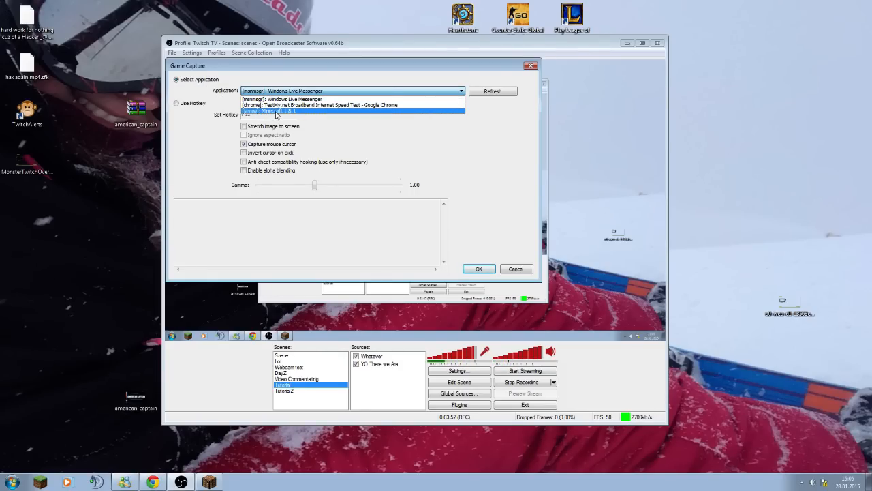
click(271, 111)
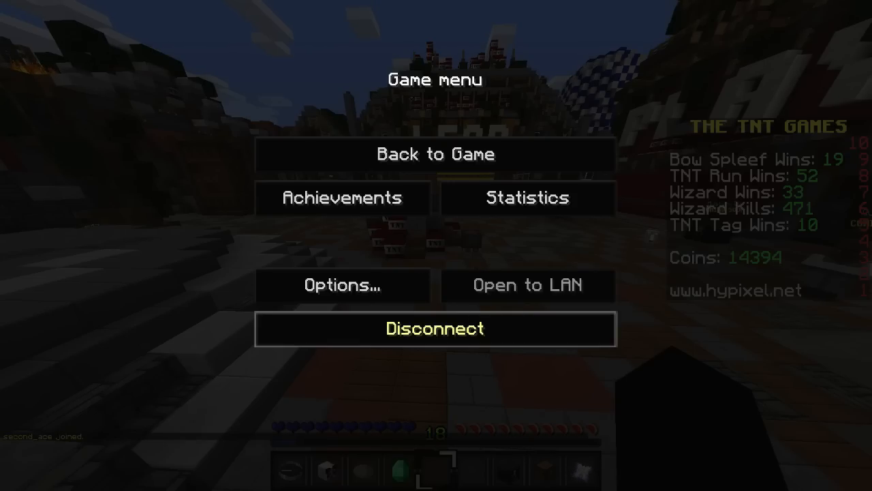
mouse_move(363, 113)
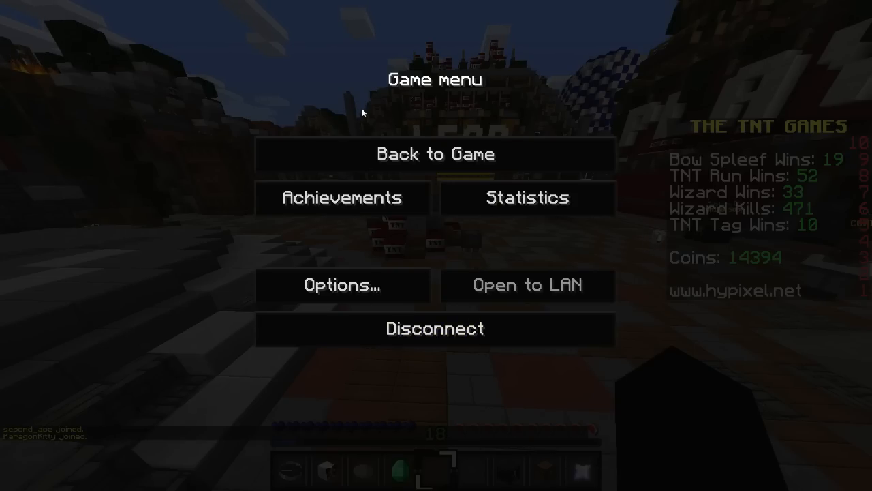
Leave the Minecraft menu and bring up OBS's General settings page.
click(434, 154)
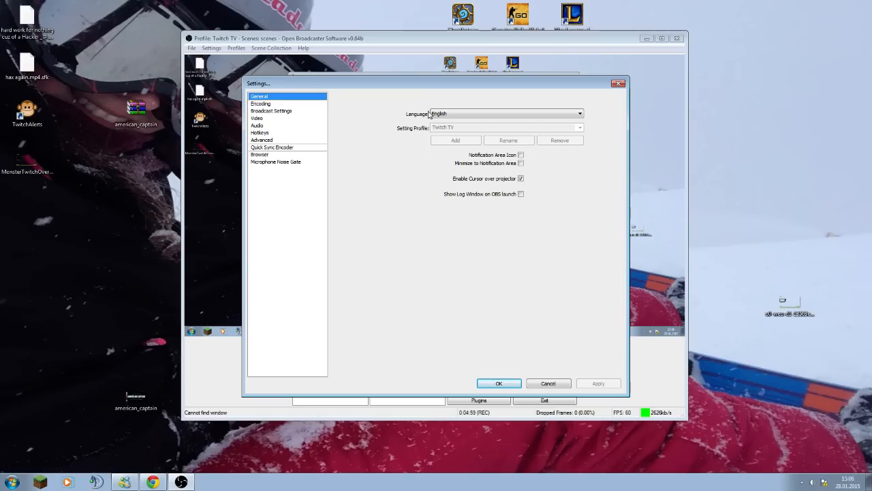
Review the interface language list on the General page, keeping English selected.
click(579, 114)
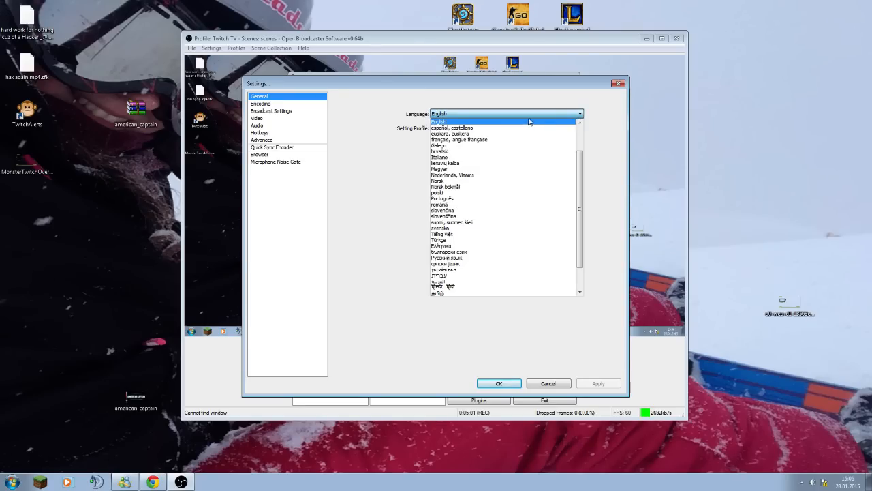
click(438, 121)
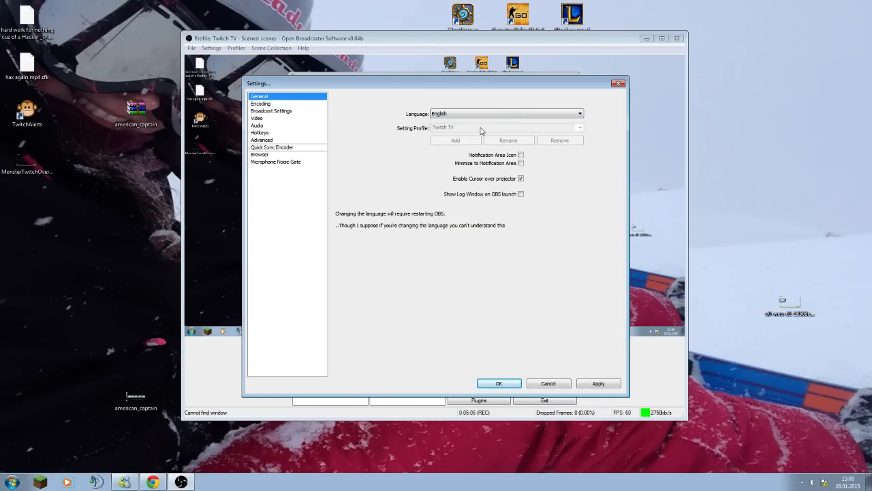
mouse_move(431, 101)
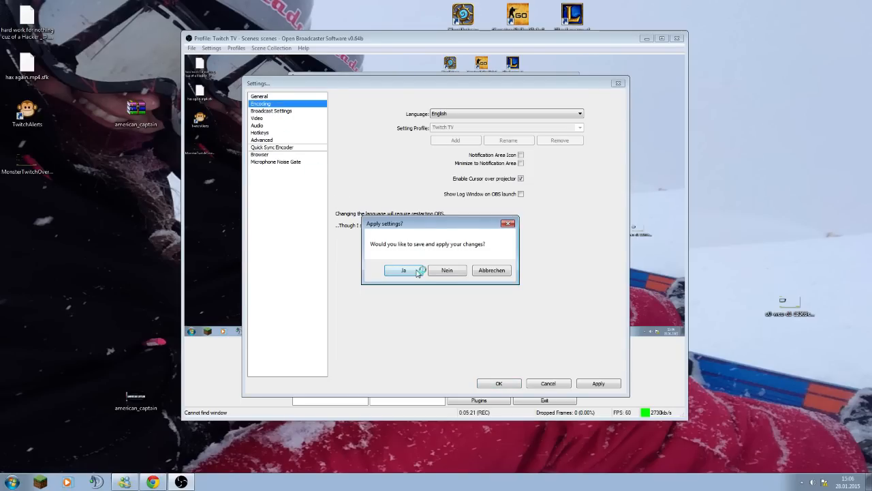
Accept the Apply settings? prompt to save changes and reach the Encoding page.
click(403, 270)
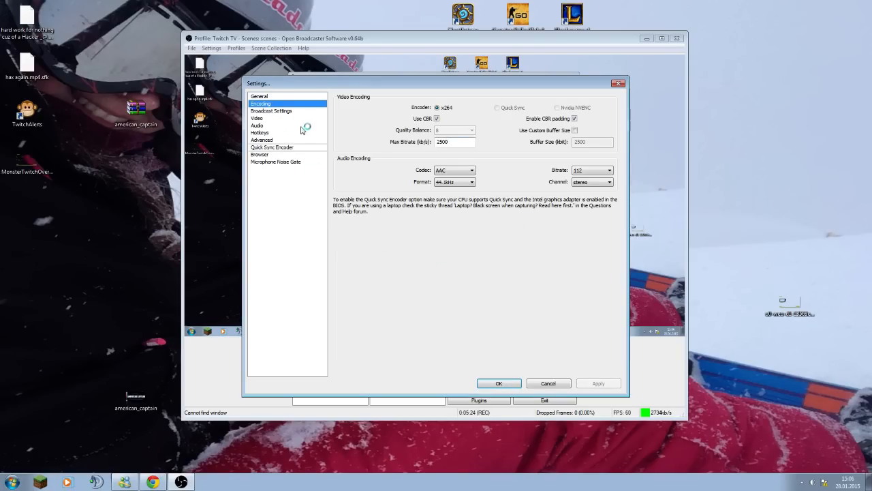
mouse_move(368, 140)
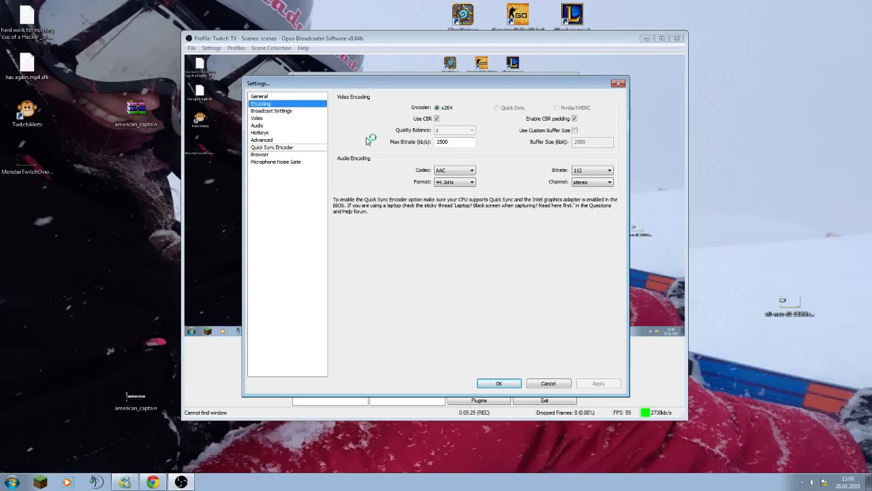
mouse_move(382, 128)
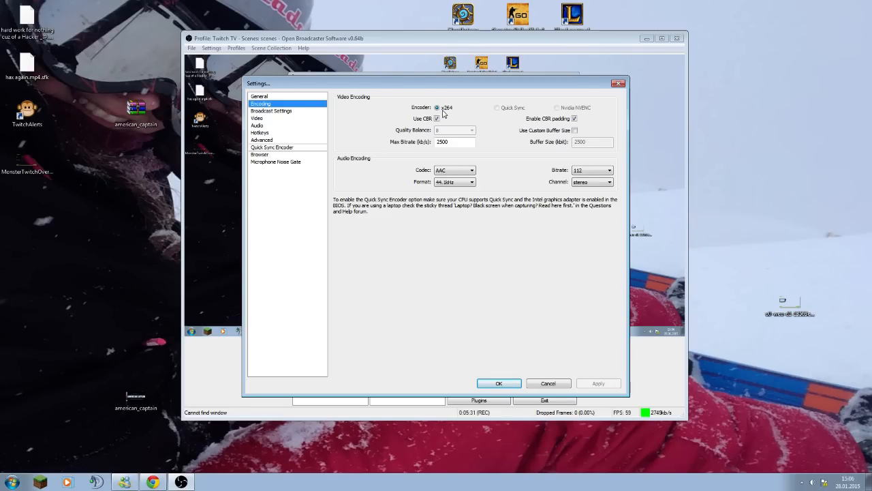
mouse_move(469, 112)
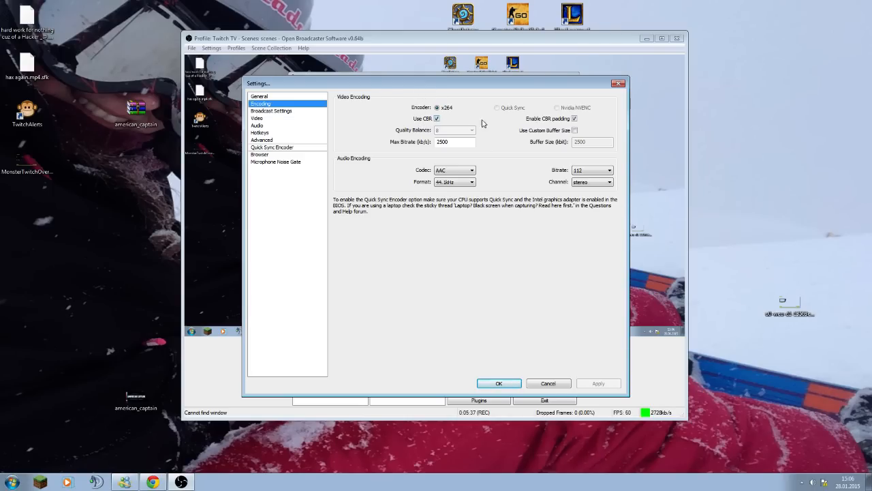
mouse_move(413, 133)
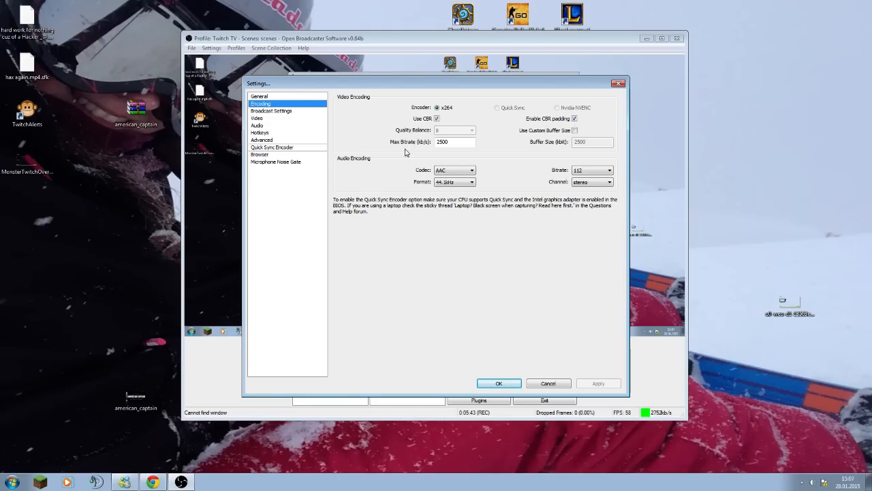
mouse_move(535, 151)
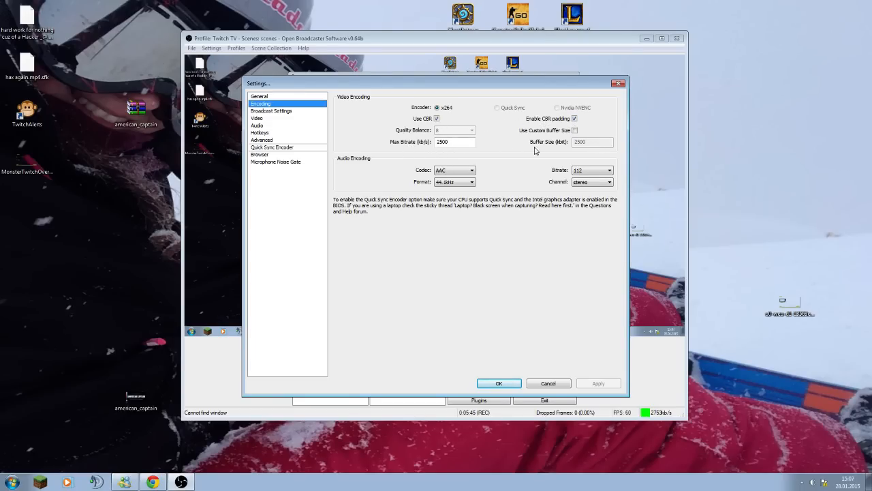
mouse_move(478, 152)
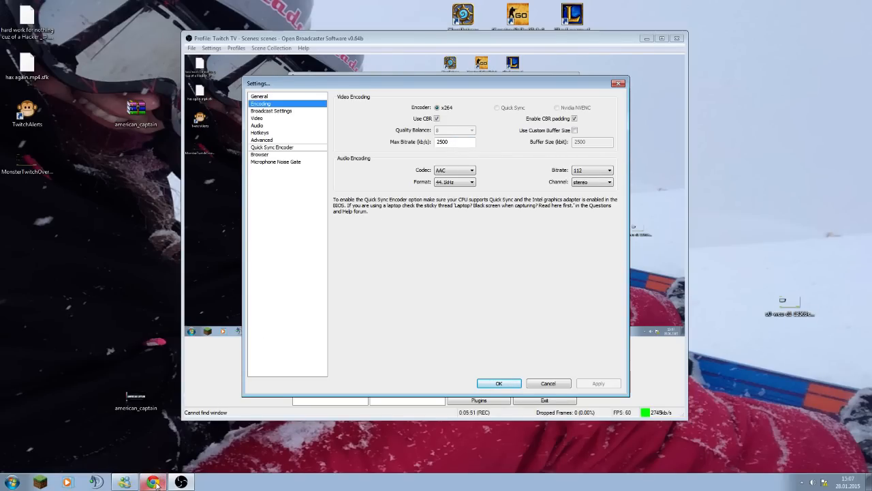
Run the testmy.net upload speed test in Chrome, measuring 9 Mbps upload.
click(152, 482)
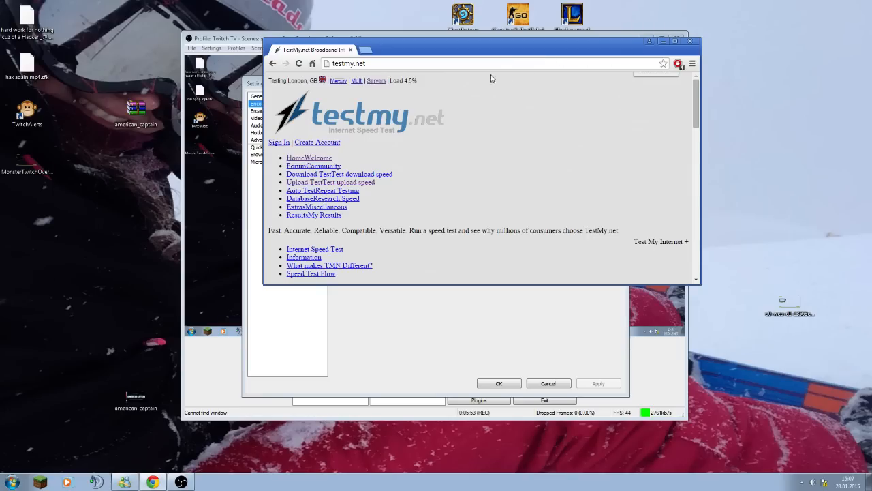
click(348, 63)
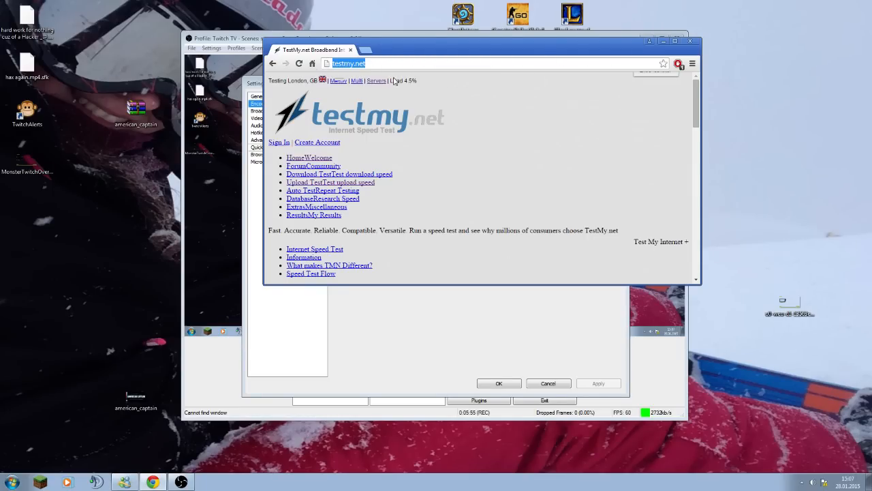
scroll(down, 3)
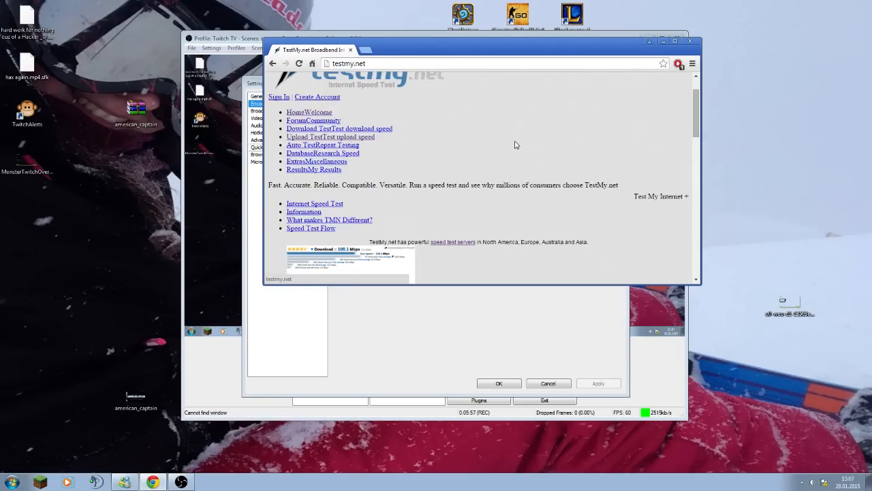
scroll(down, 3)
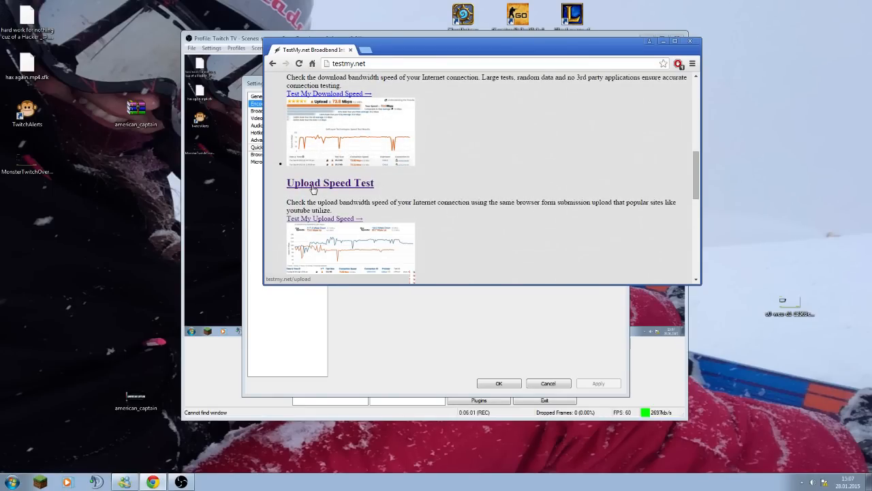
click(330, 182)
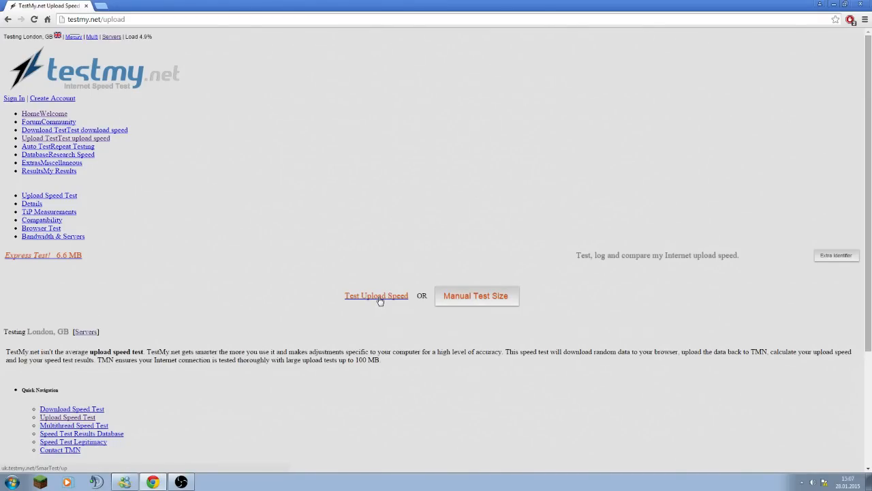
click(376, 295)
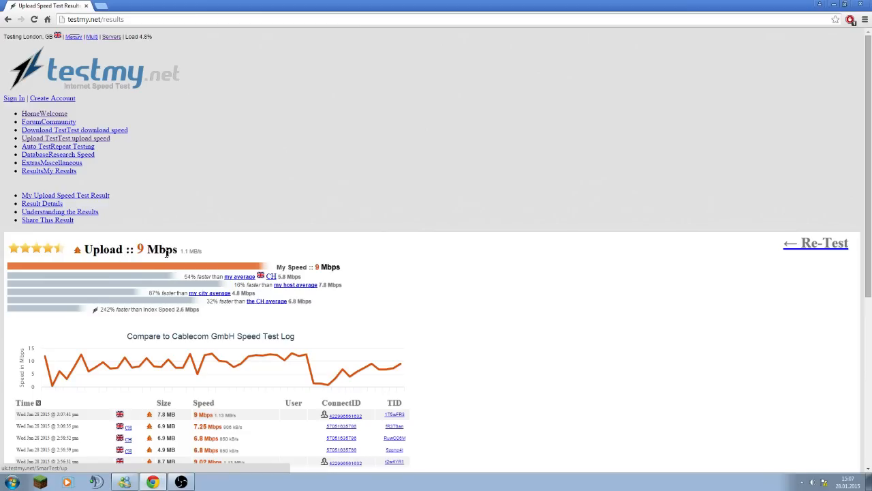
mouse_move(706, 89)
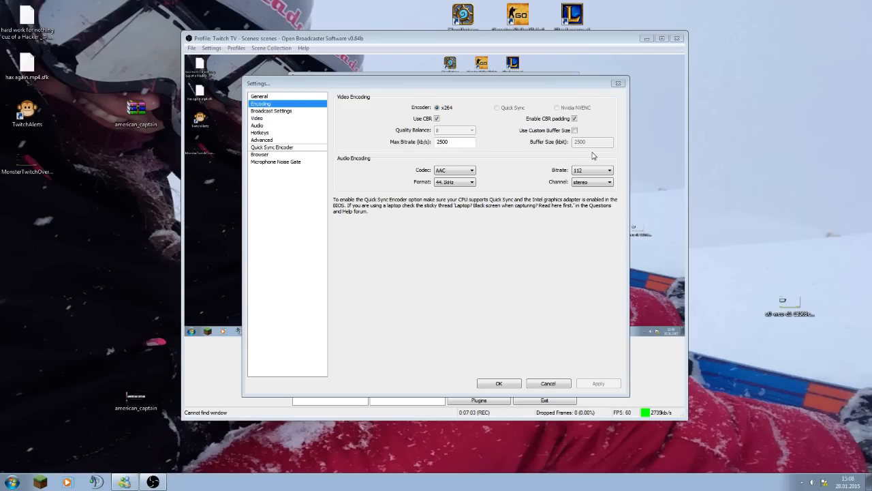
mouse_move(466, 153)
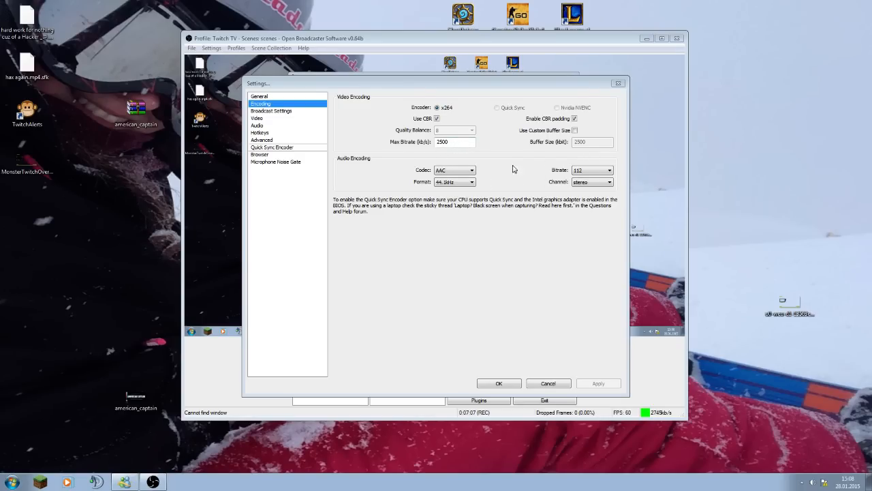
mouse_move(538, 264)
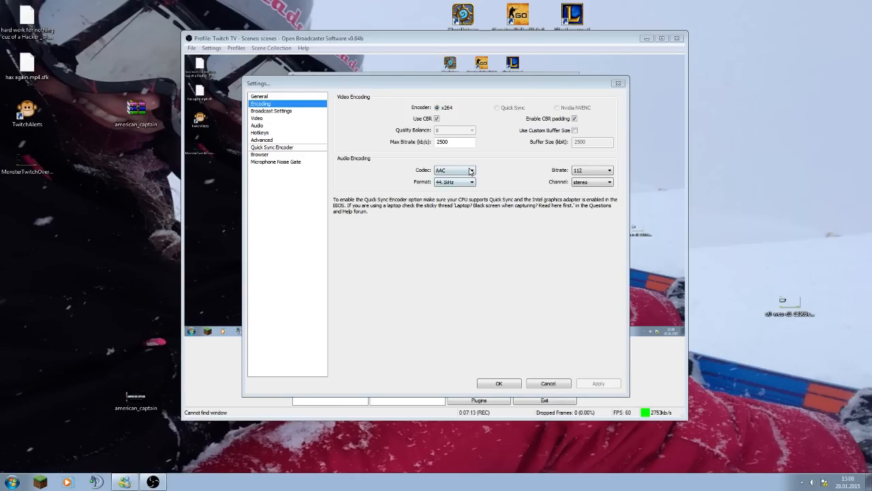
Set audio encoding to AAC at 112 kb/s in stereo.
click(471, 170)
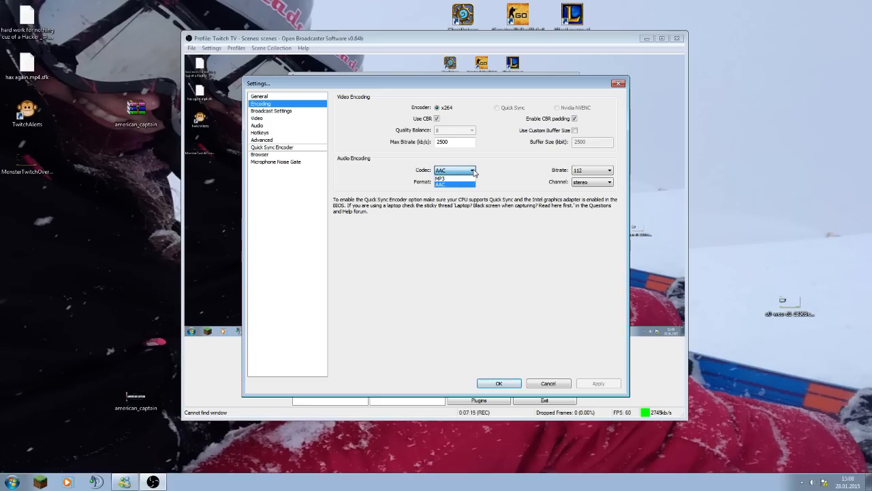
click(440, 184)
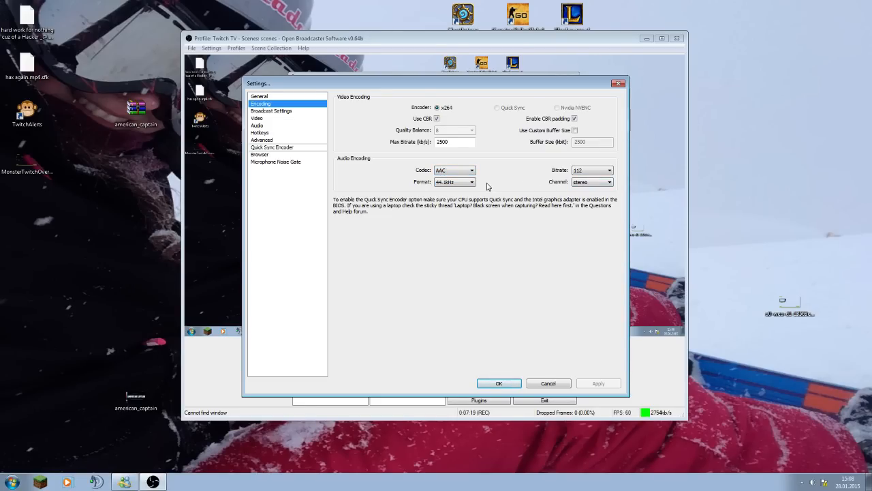
click(609, 169)
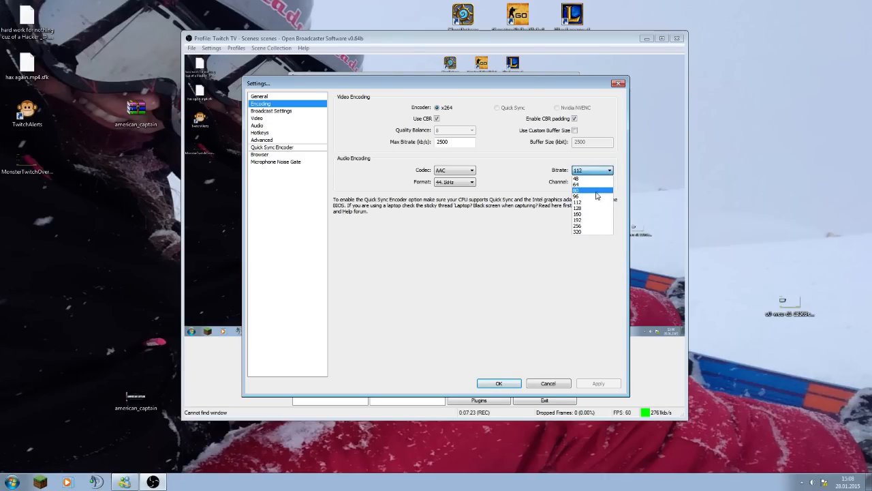
click(578, 190)
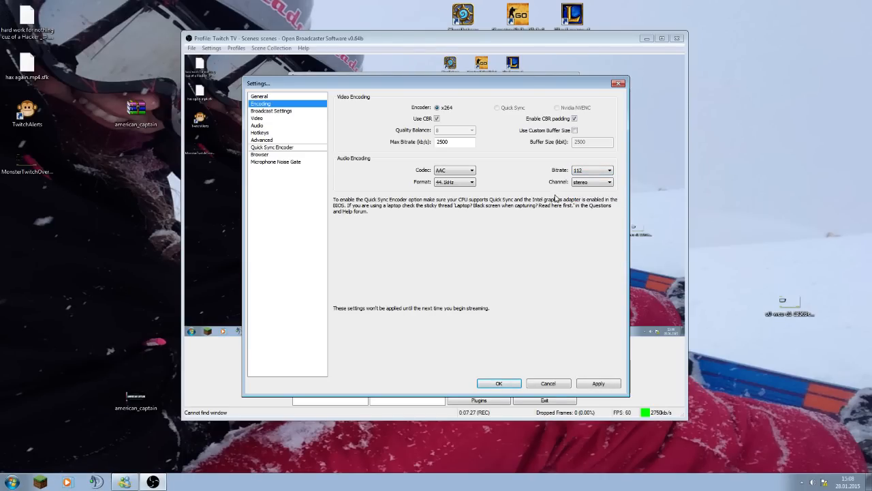
click(608, 181)
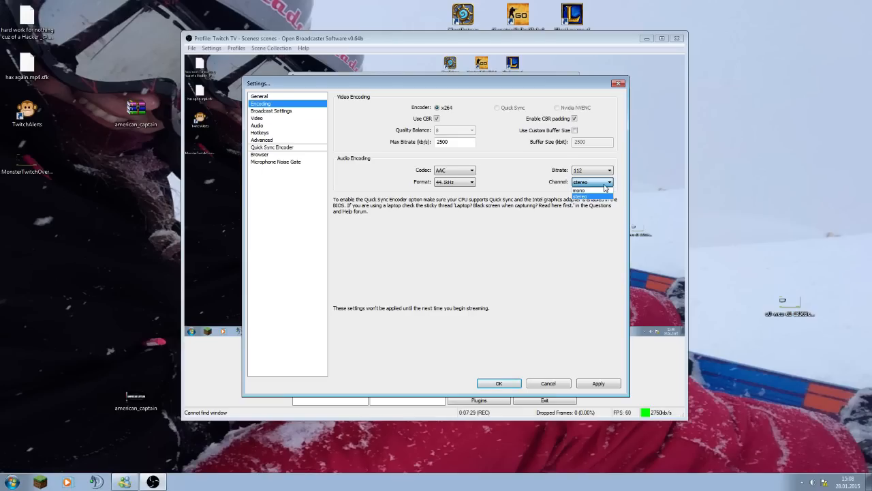
click(580, 182)
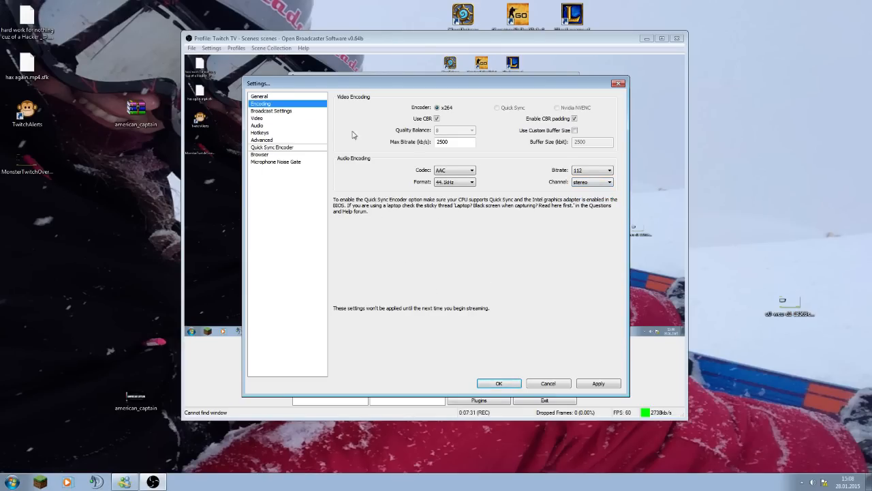
mouse_move(288, 115)
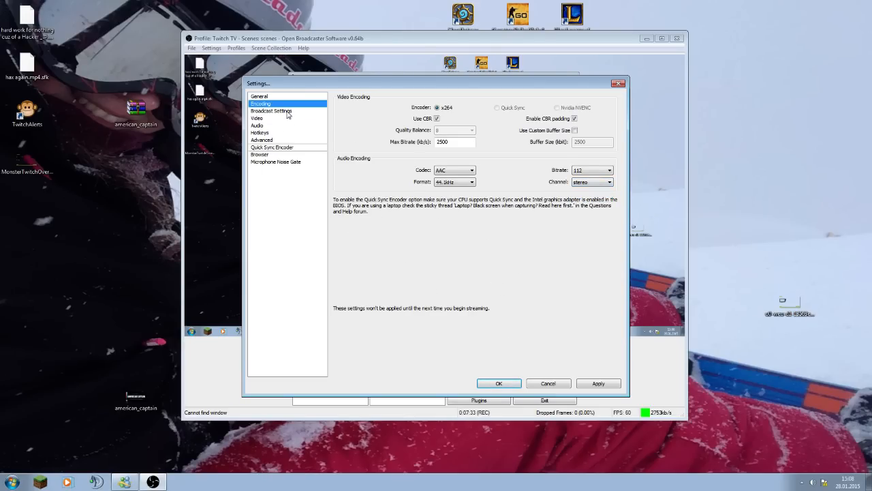
click(271, 110)
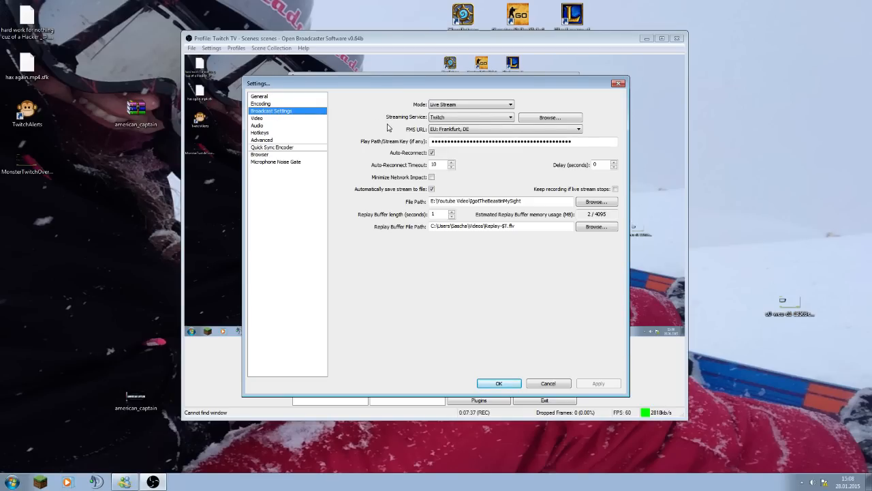
mouse_move(542, 90)
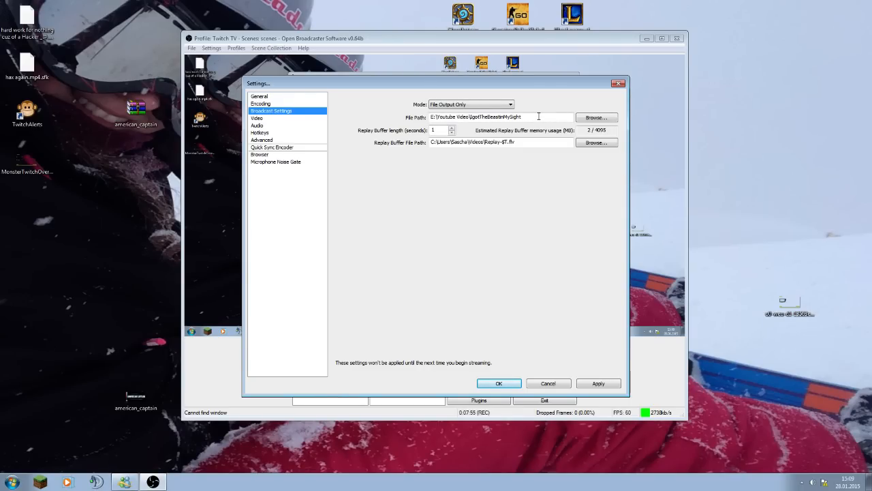
mouse_move(557, 109)
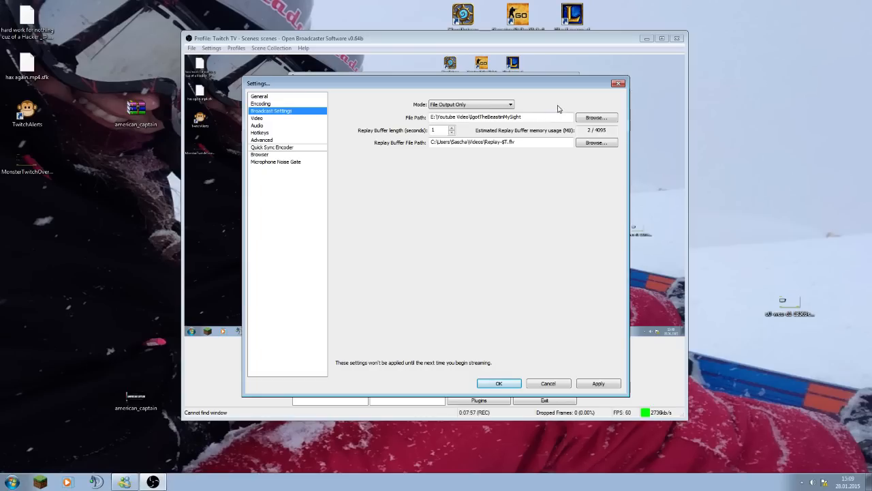
mouse_move(407, 128)
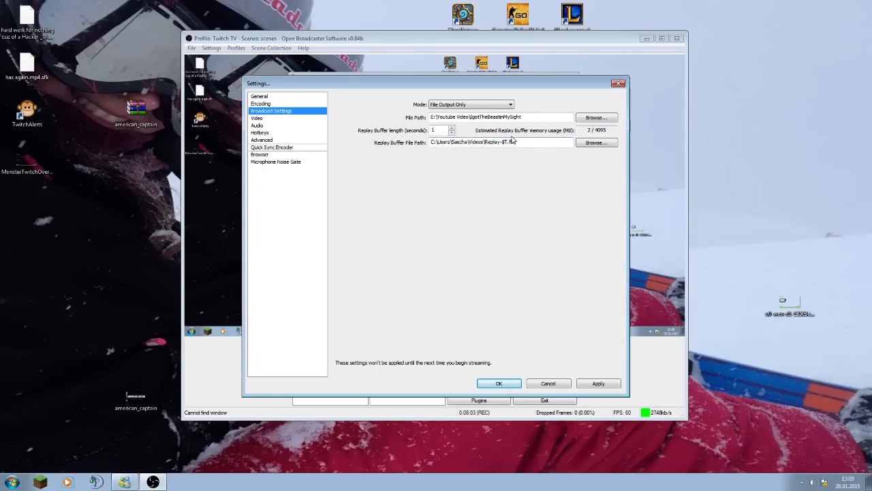
Set Live Stream to Twitch via EU: Frankfurt with auto-reconnect and save-to-file enabled.
click(537, 142)
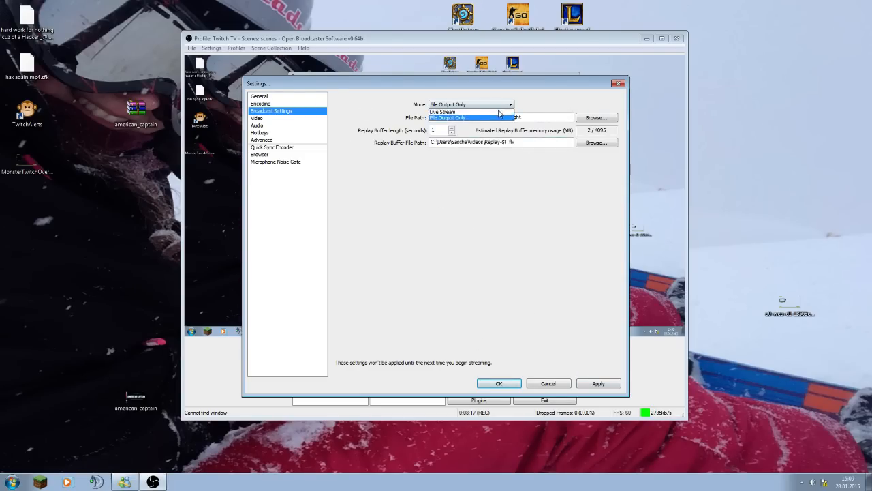
click(443, 111)
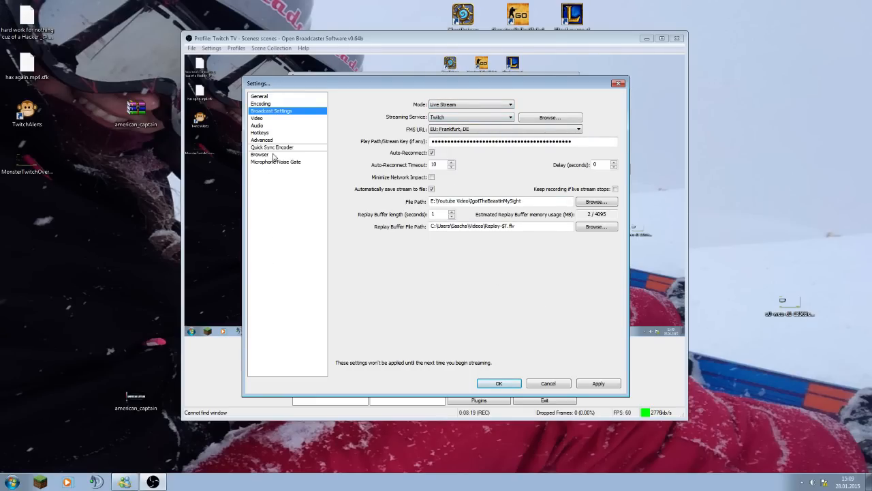
click(256, 118)
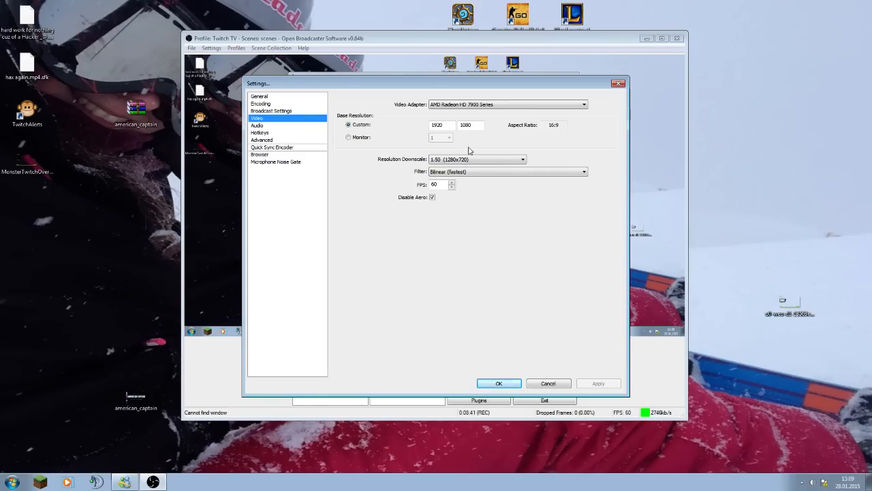
mouse_move(380, 151)
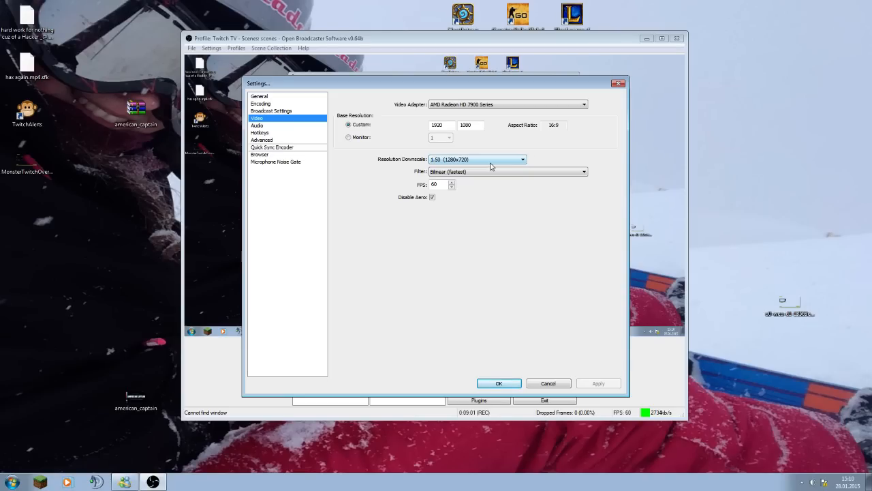
mouse_move(551, 162)
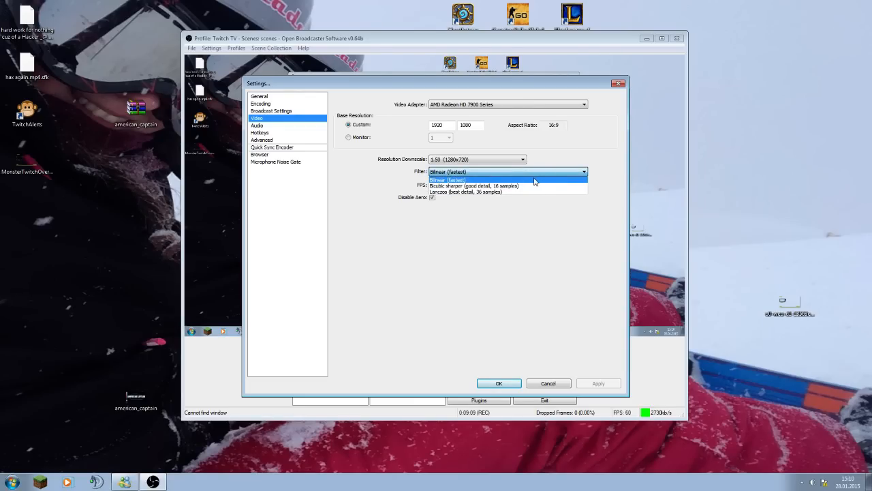
mouse_move(537, 175)
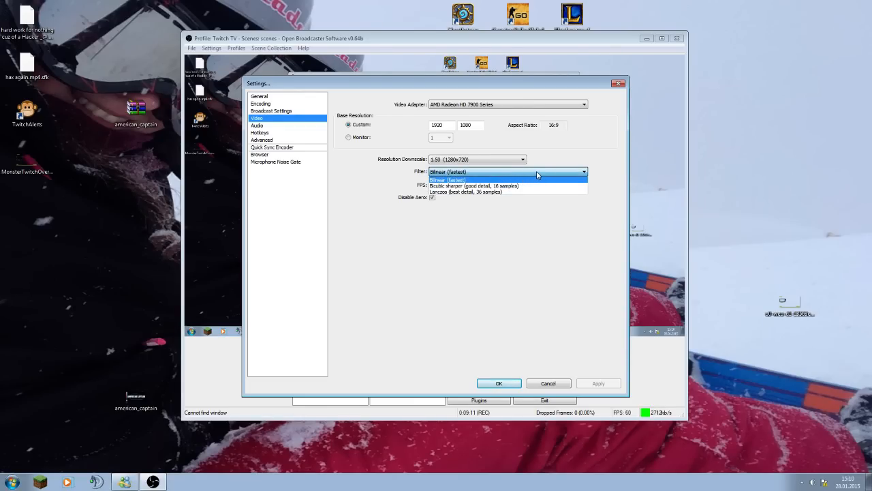
Keep the Bilinear downscale filter and move on to the Audio settings page.
click(447, 171)
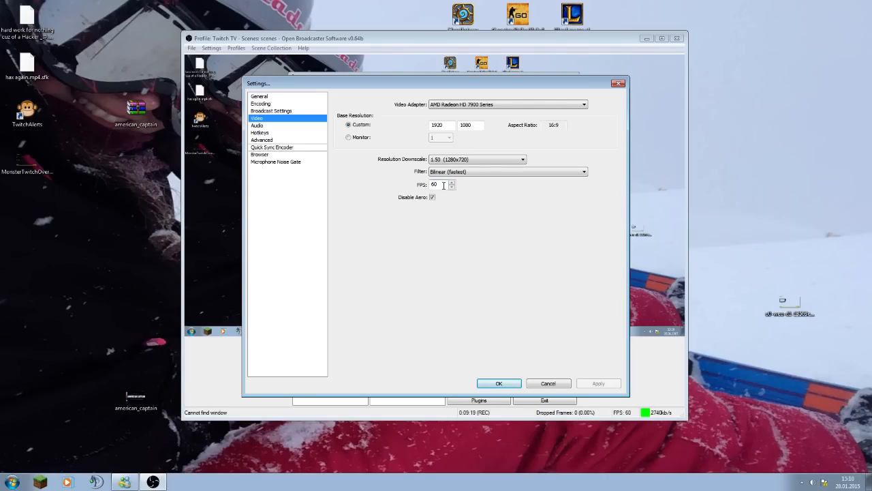
mouse_move(411, 202)
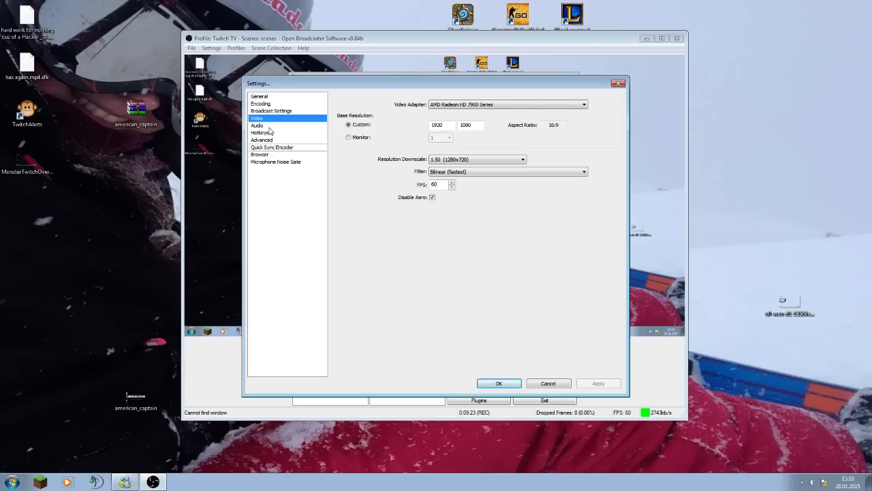
click(257, 126)
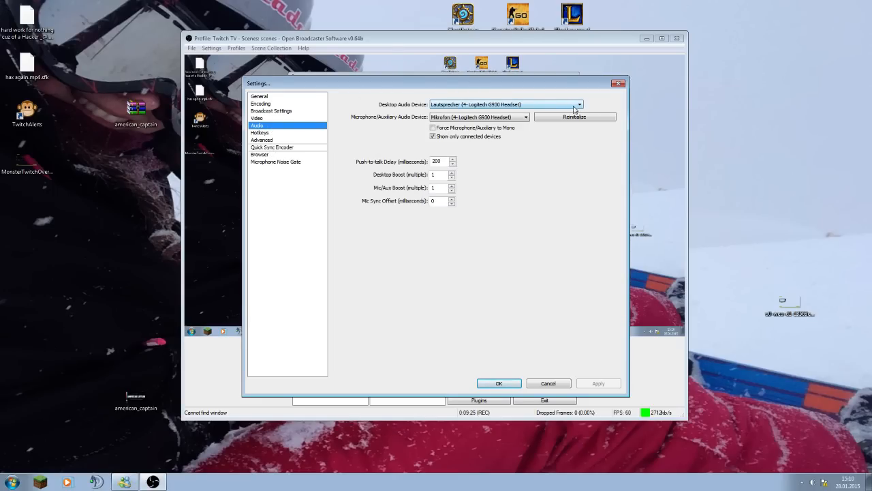
Set both Desktop Audio and Microphone/Auxiliary devices to the Logitech G930 Headset.
click(578, 104)
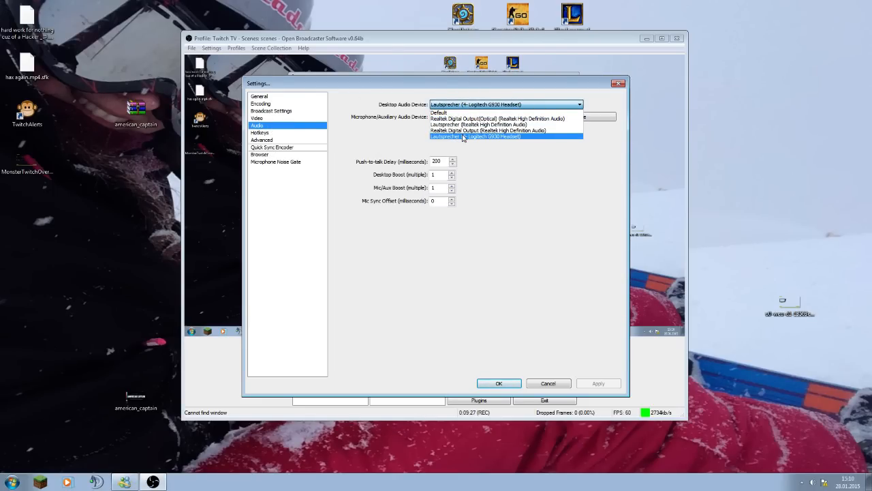
click(475, 135)
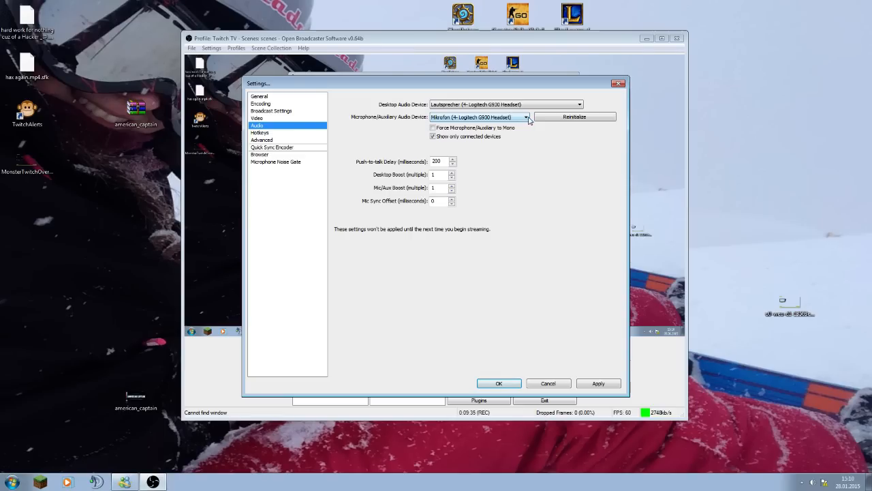
click(524, 116)
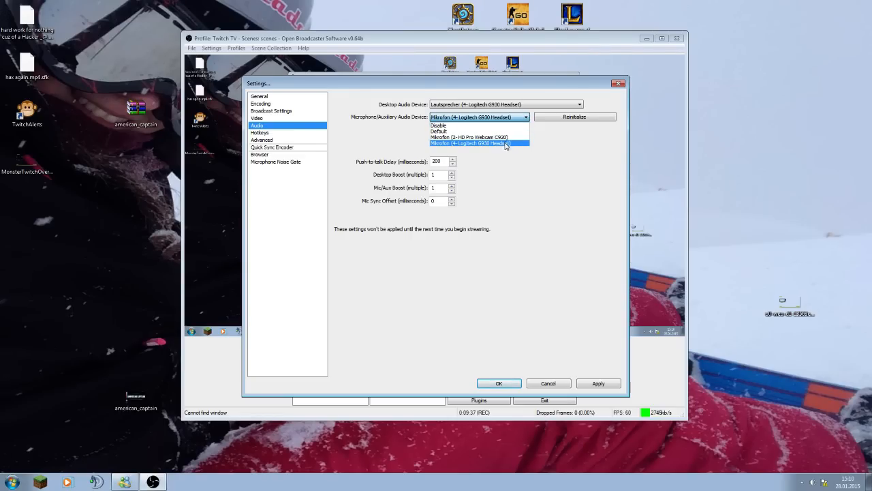
click(477, 143)
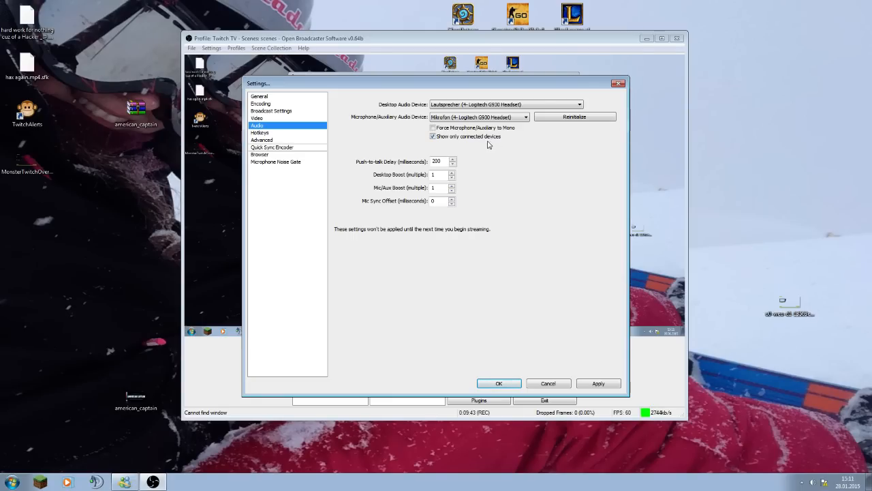
mouse_move(452, 145)
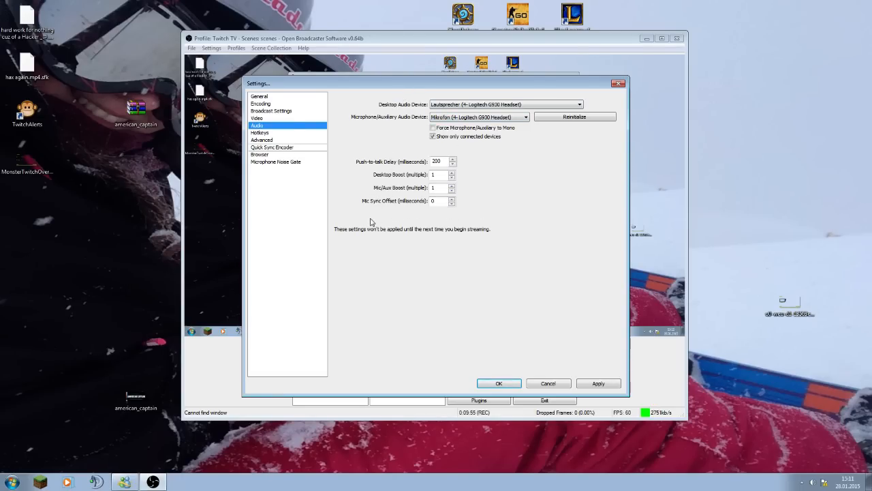
mouse_move(493, 208)
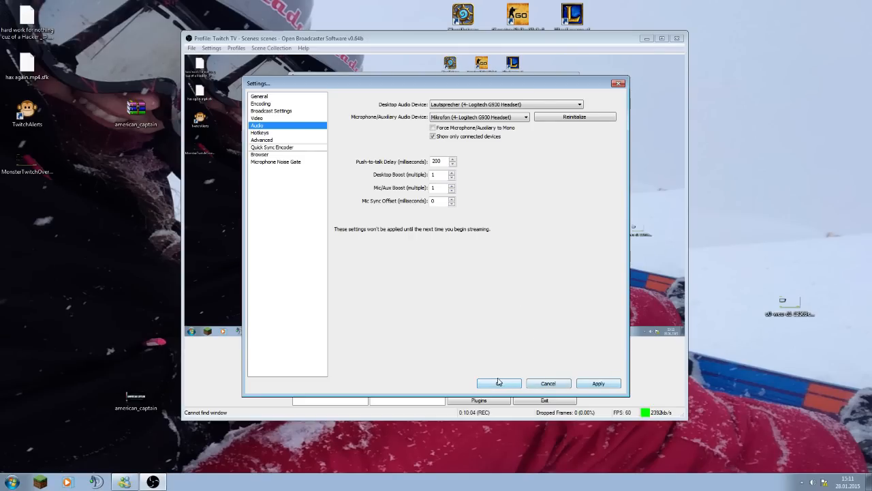
Save the audio changes and review Advanced settings: High priority, veryfast x264 preset.
click(259, 96)
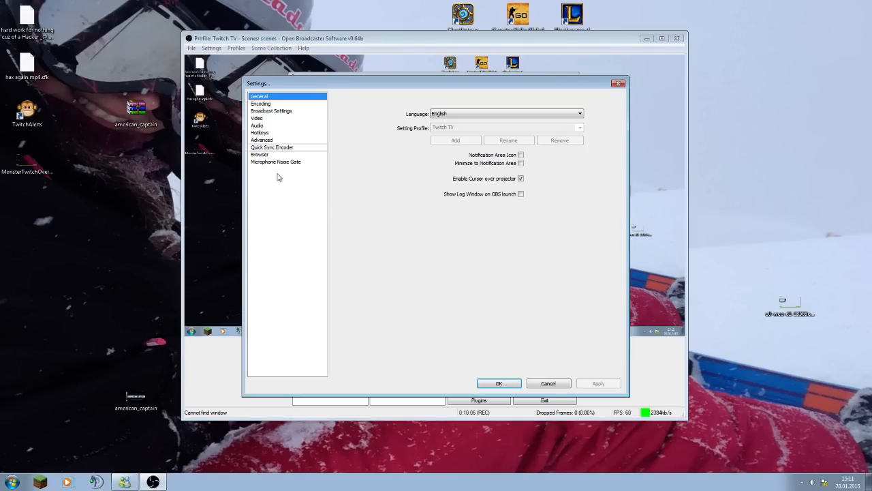
click(261, 140)
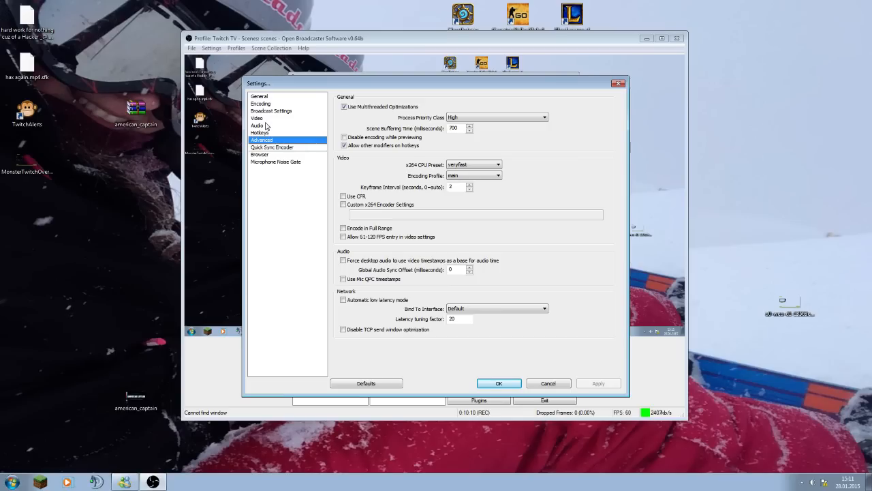
mouse_move(306, 137)
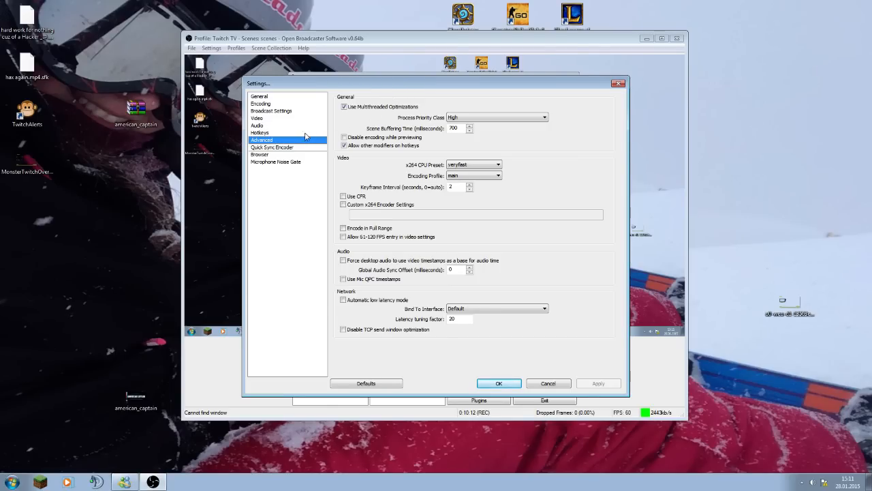
click(276, 161)
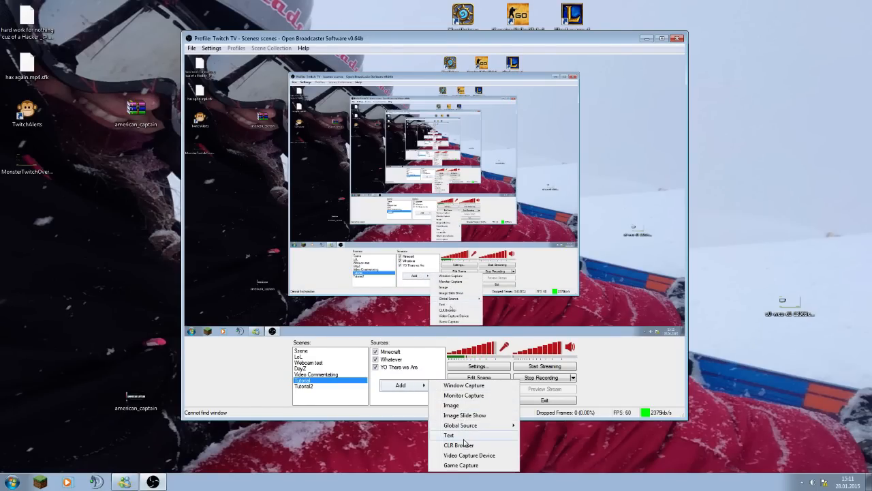
mouse_move(469, 455)
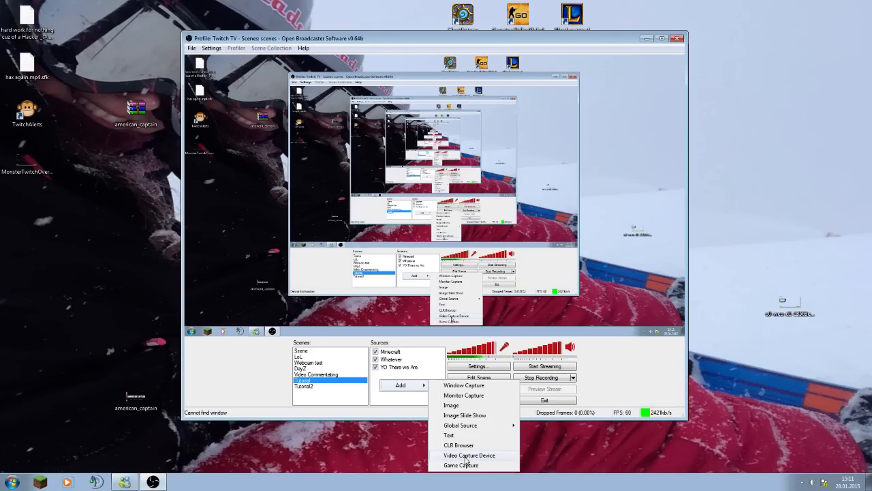
Add a Video Capture Device source named 'Webcam' using the Logitech C920 and configure it.
click(469, 455)
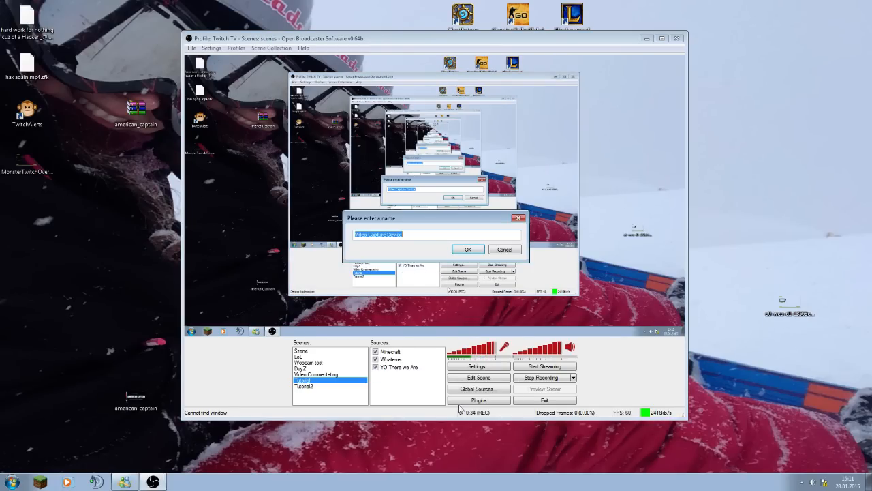
text(Webcam)
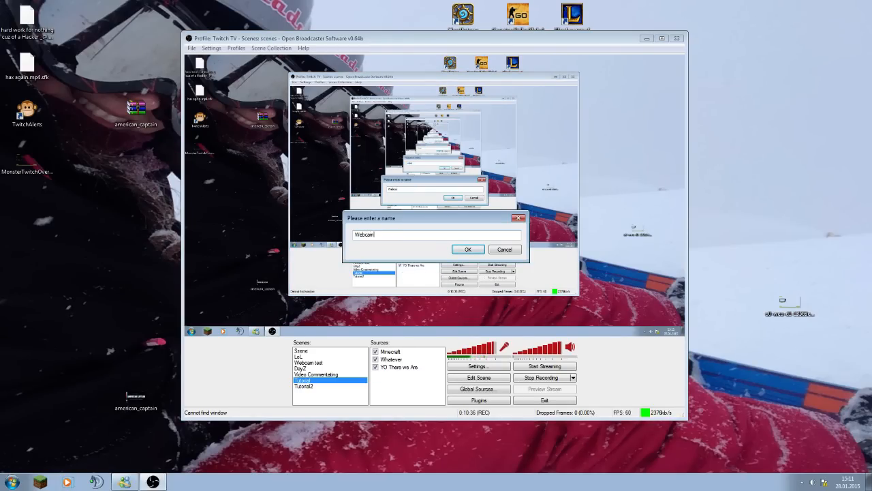
click(467, 249)
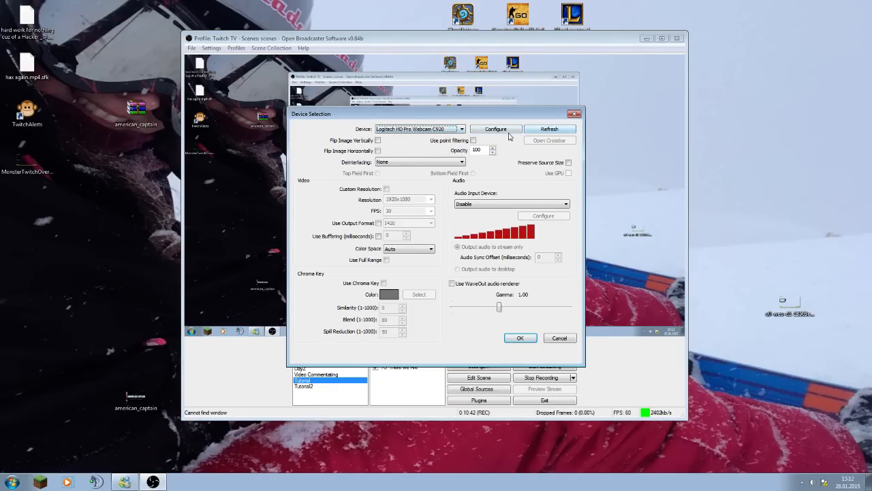
click(415, 129)
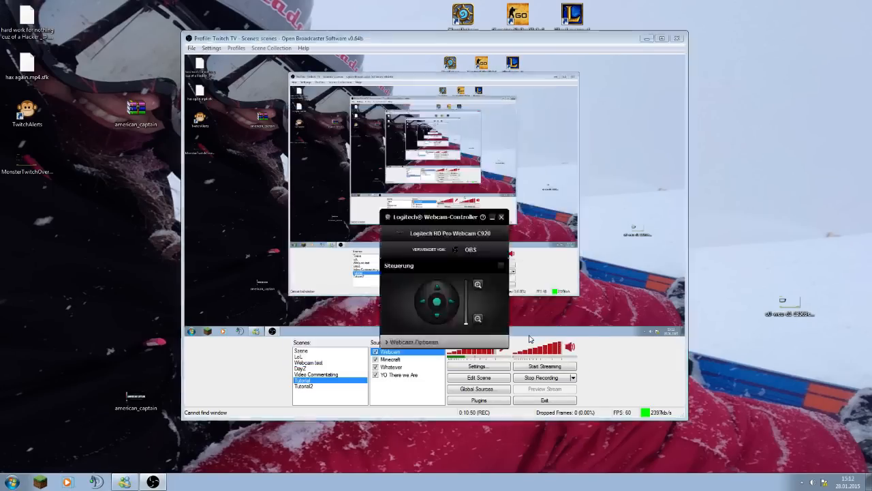
Close the Logitech Webcam-Controller window, leaving Webcam last in the Sources list.
click(501, 216)
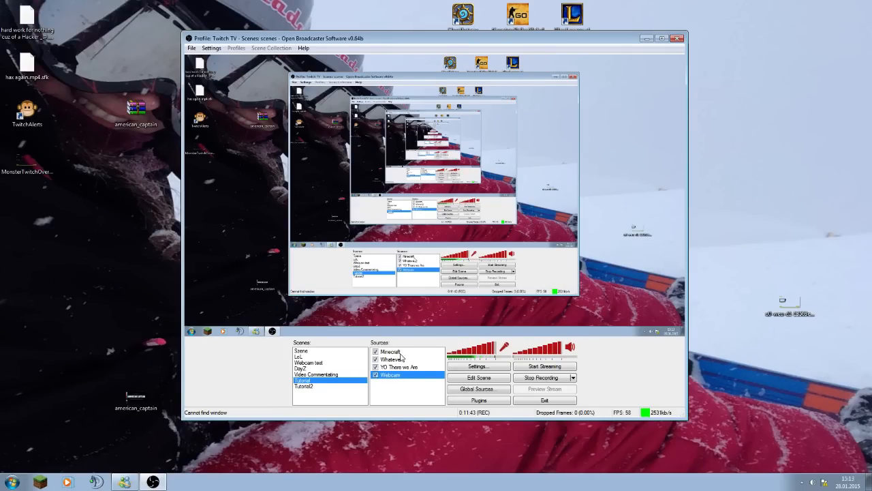
Bring up the context menus of the Minecraft and Webcam sources for ordering and position.
right_click(391, 351)
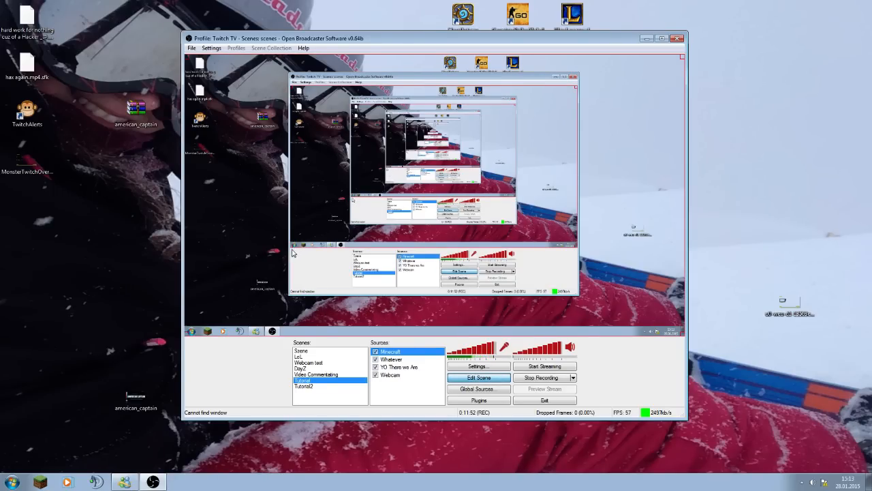
mouse_move(165, 328)
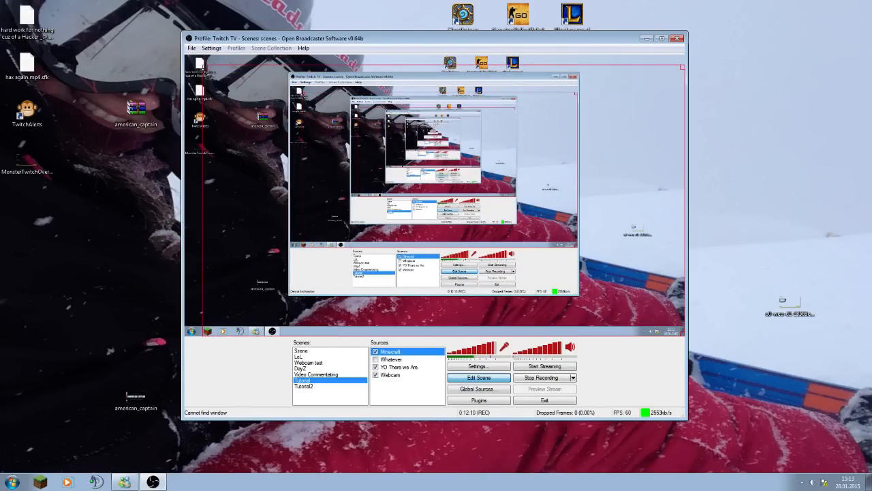
mouse_move(365, 353)
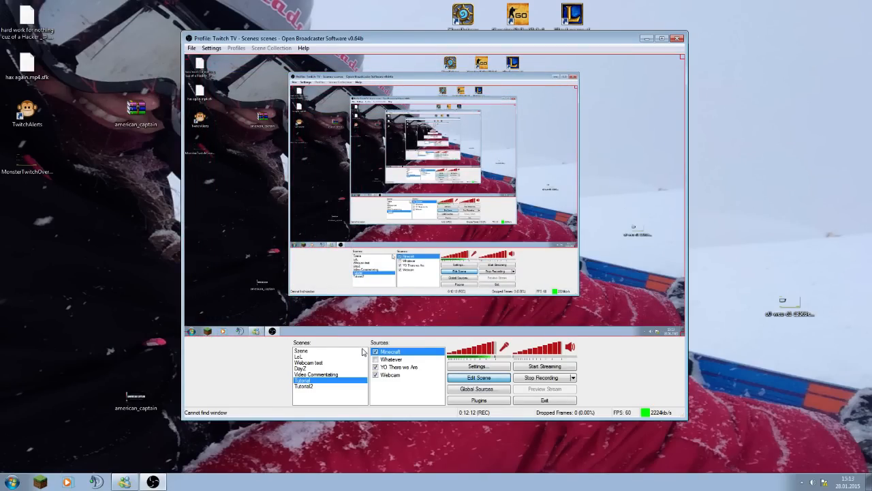
right_click(390, 375)
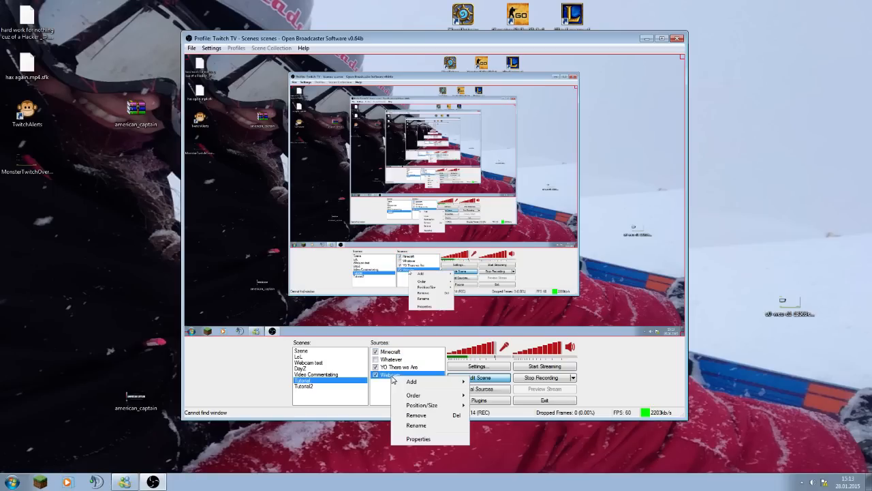